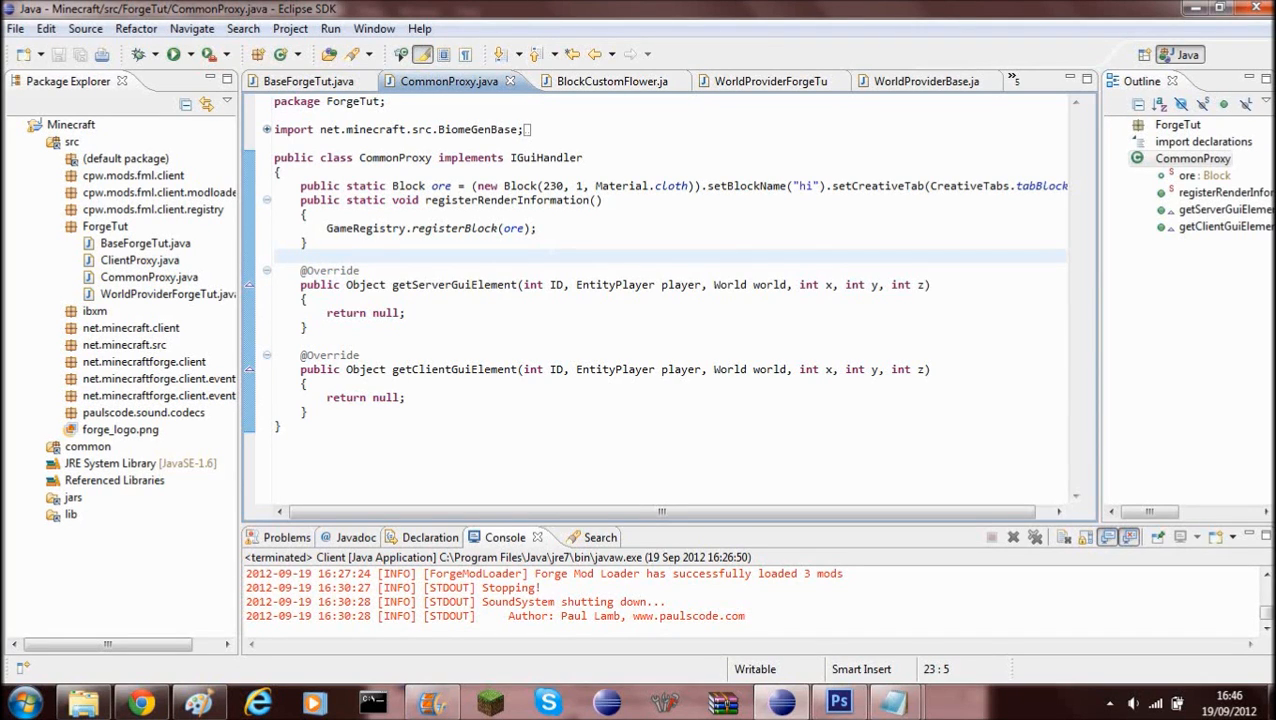
Step: Add blank lines in registerRenderInformation after the ore block registration for a new call
left_click(304, 212)
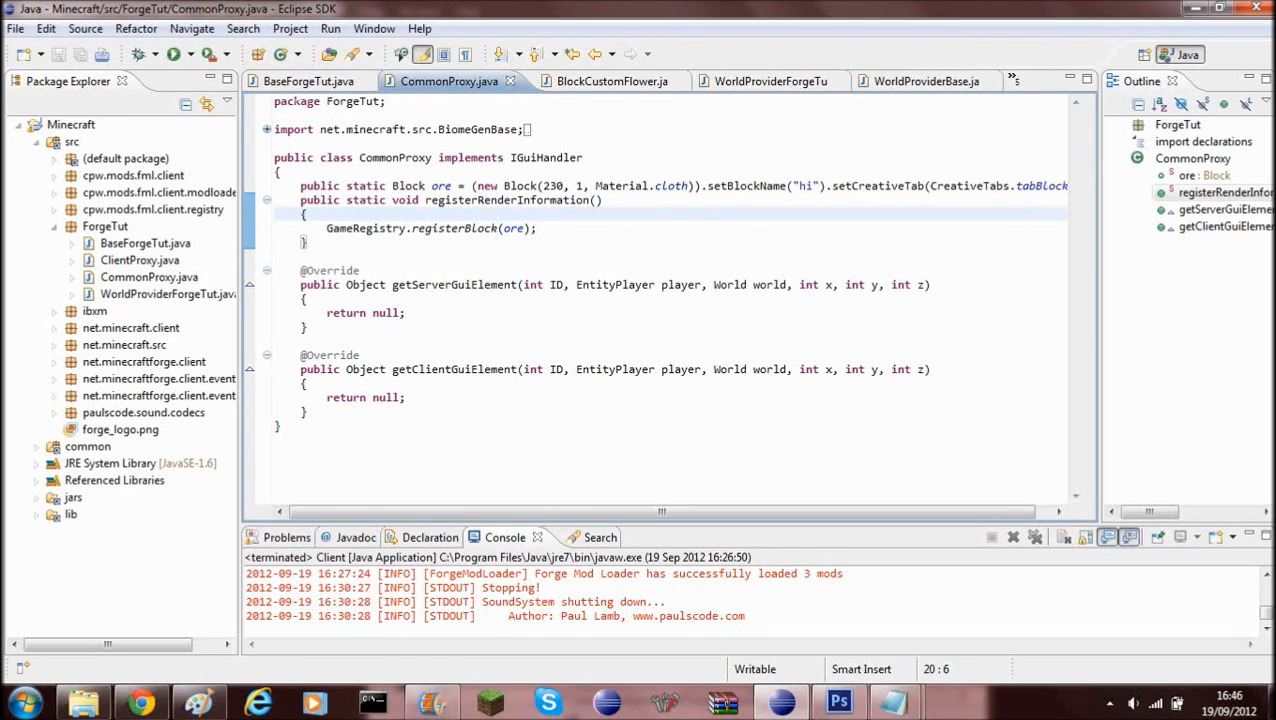
left_click(310, 242)
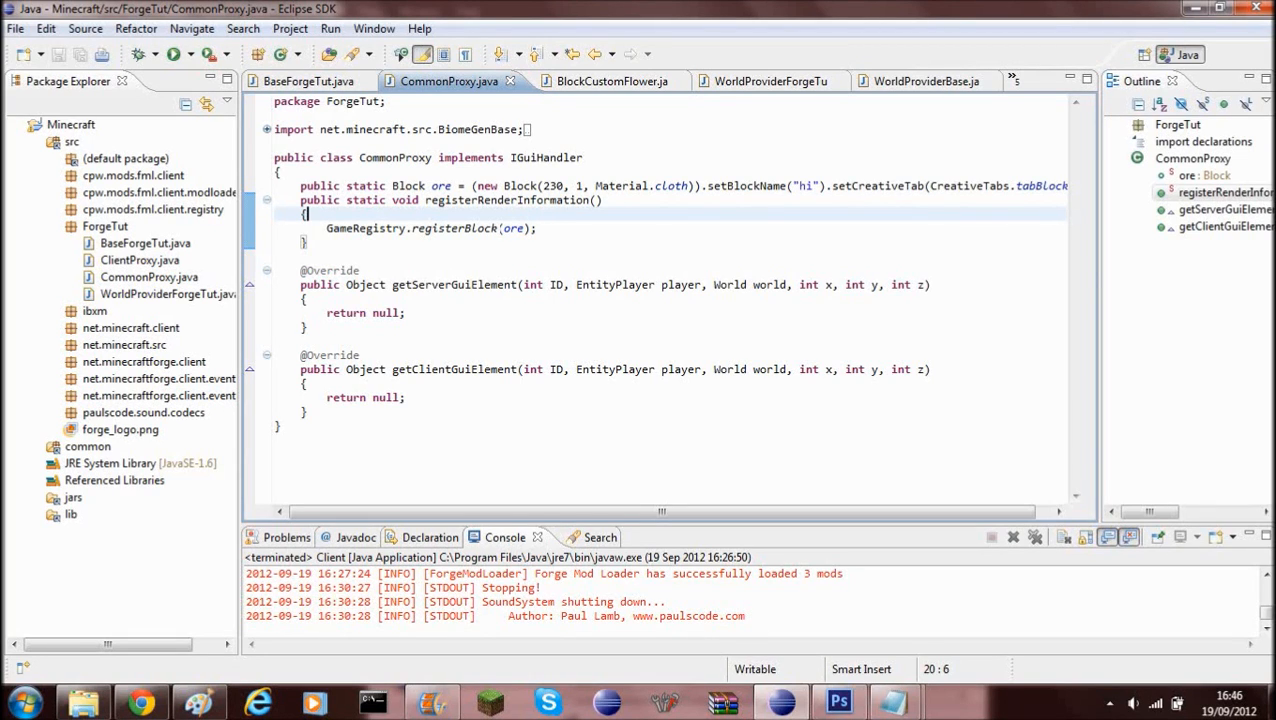
left_click(302, 200)
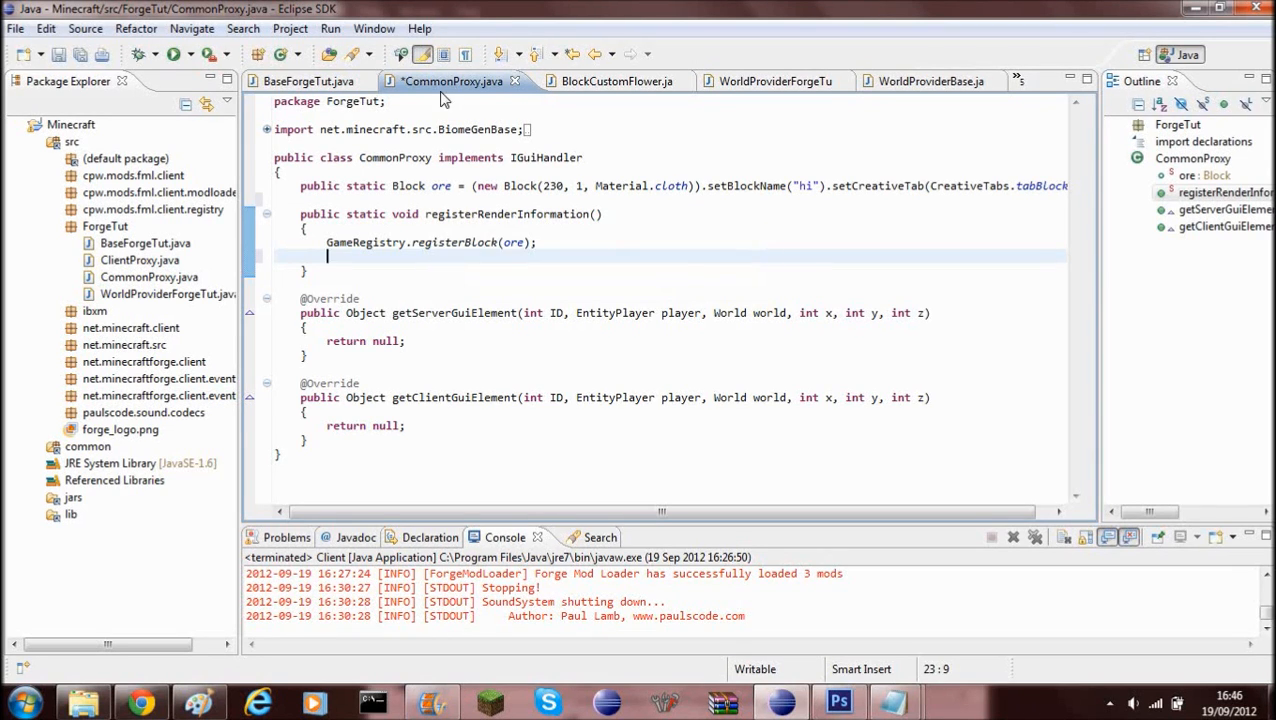
Step: Begin a GameRegistry.registerWorldGenerator call using content assist
type("Gam")
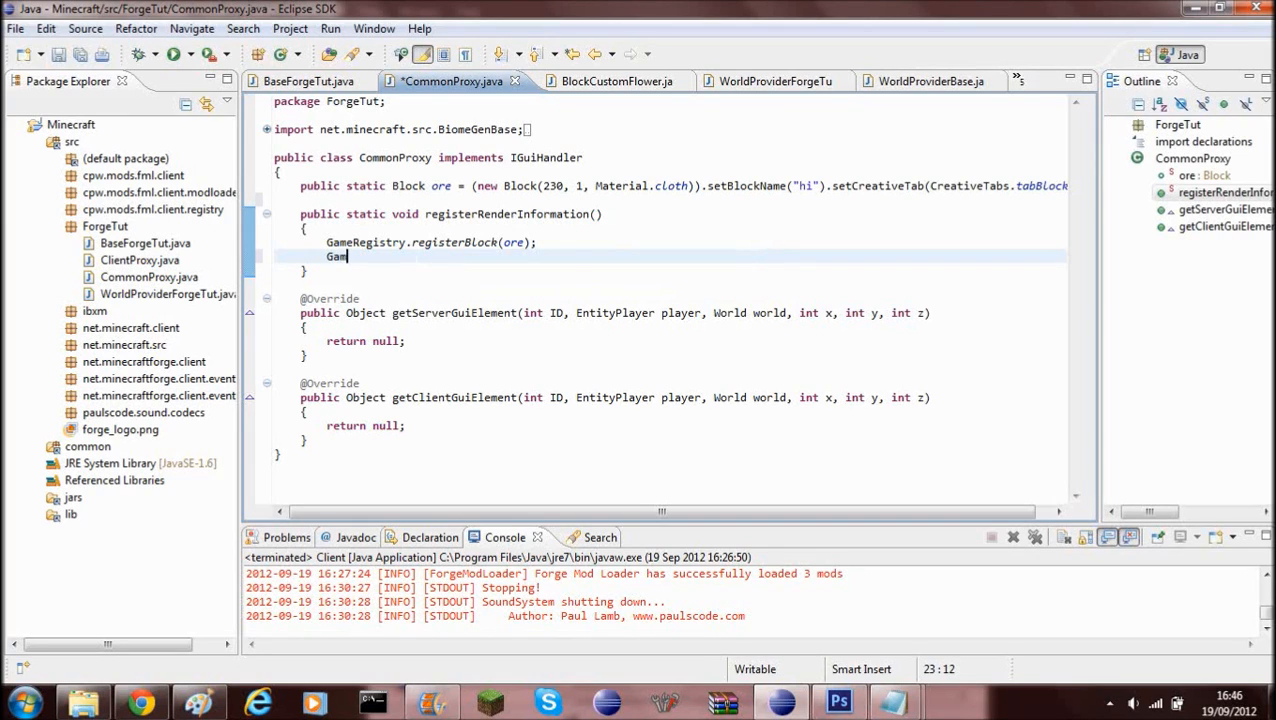
type("eregistry")
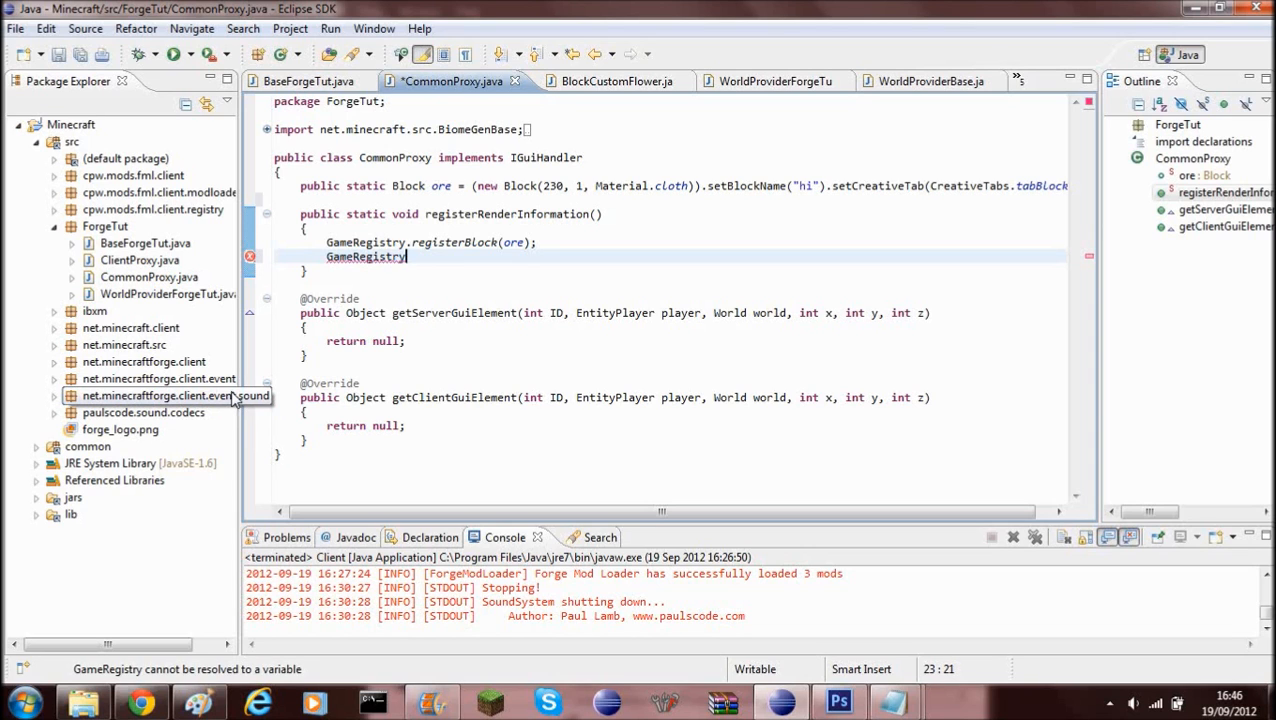
type(".")
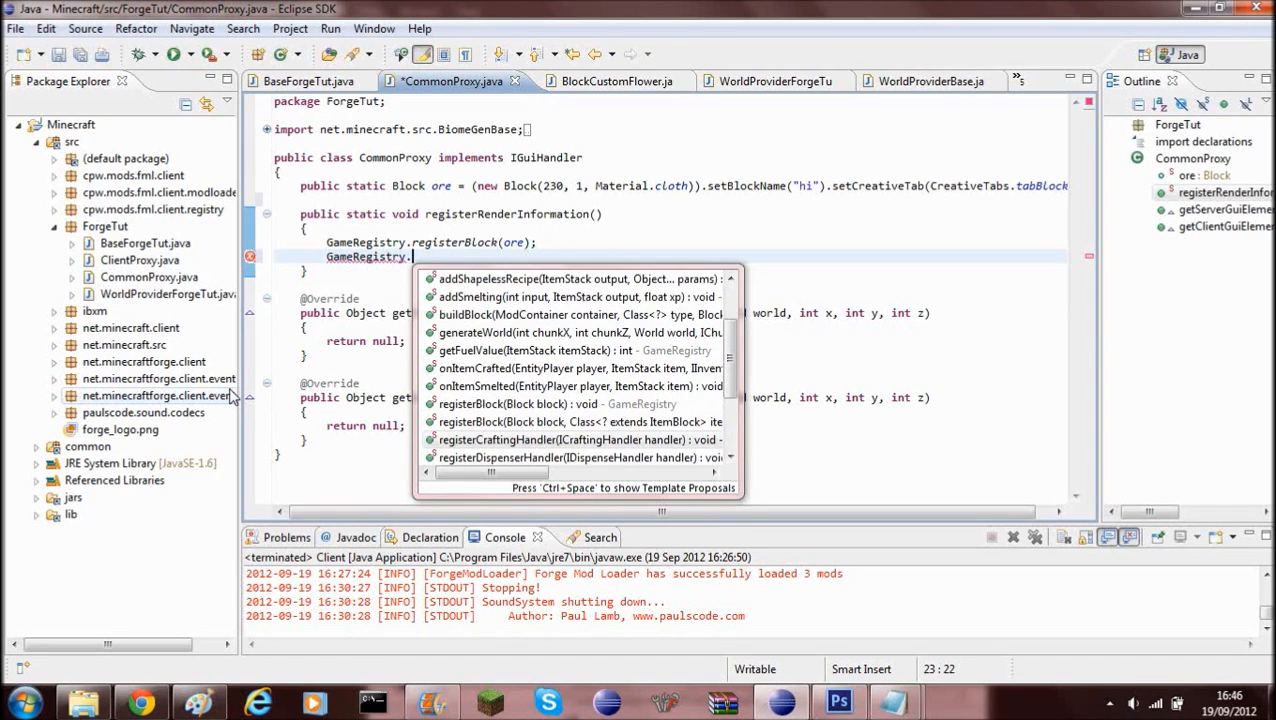
scroll("down", 3)
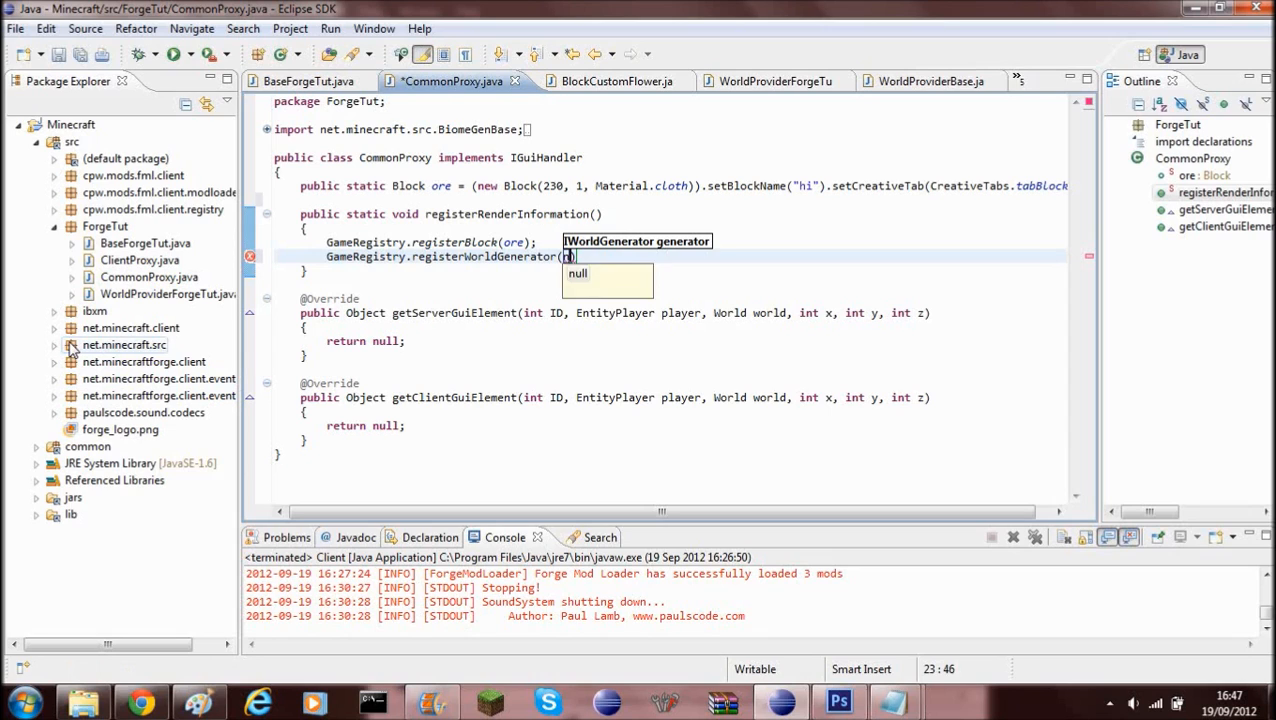
Step: Pass new TutWorldGenerator() as the argument and end the statement with a semicolon
type("new")
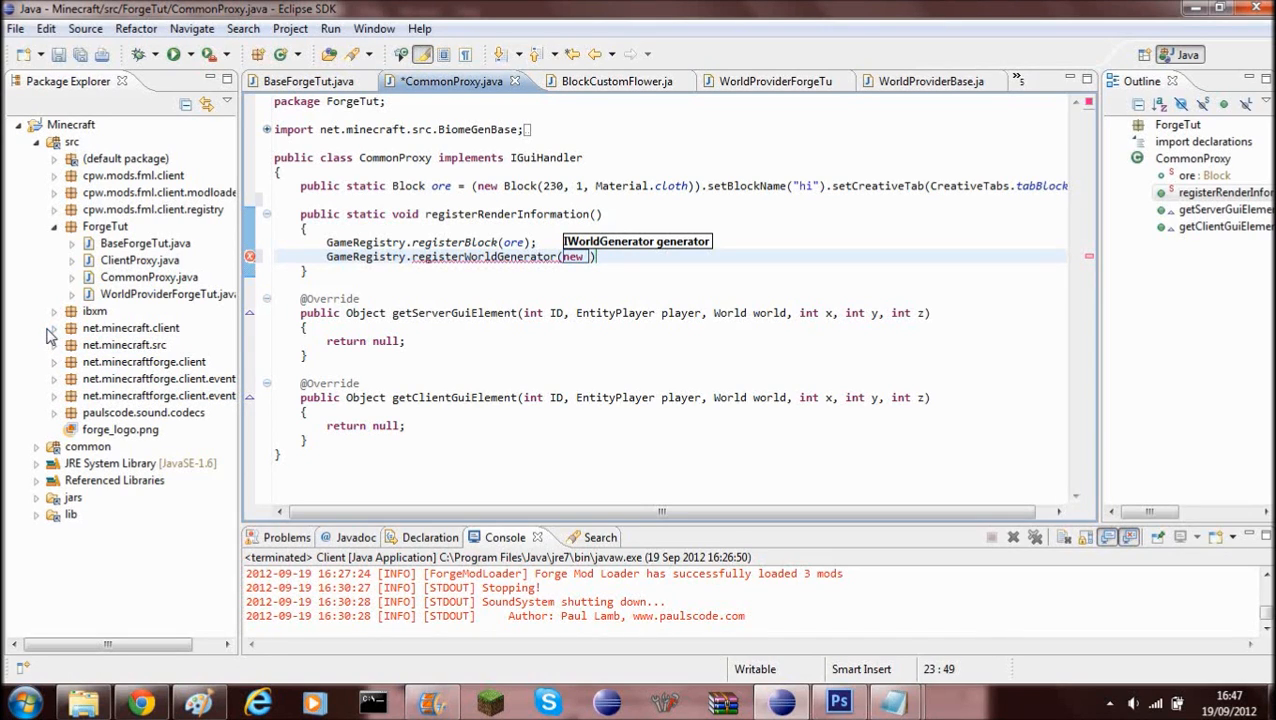
mouse_move(26, 322)
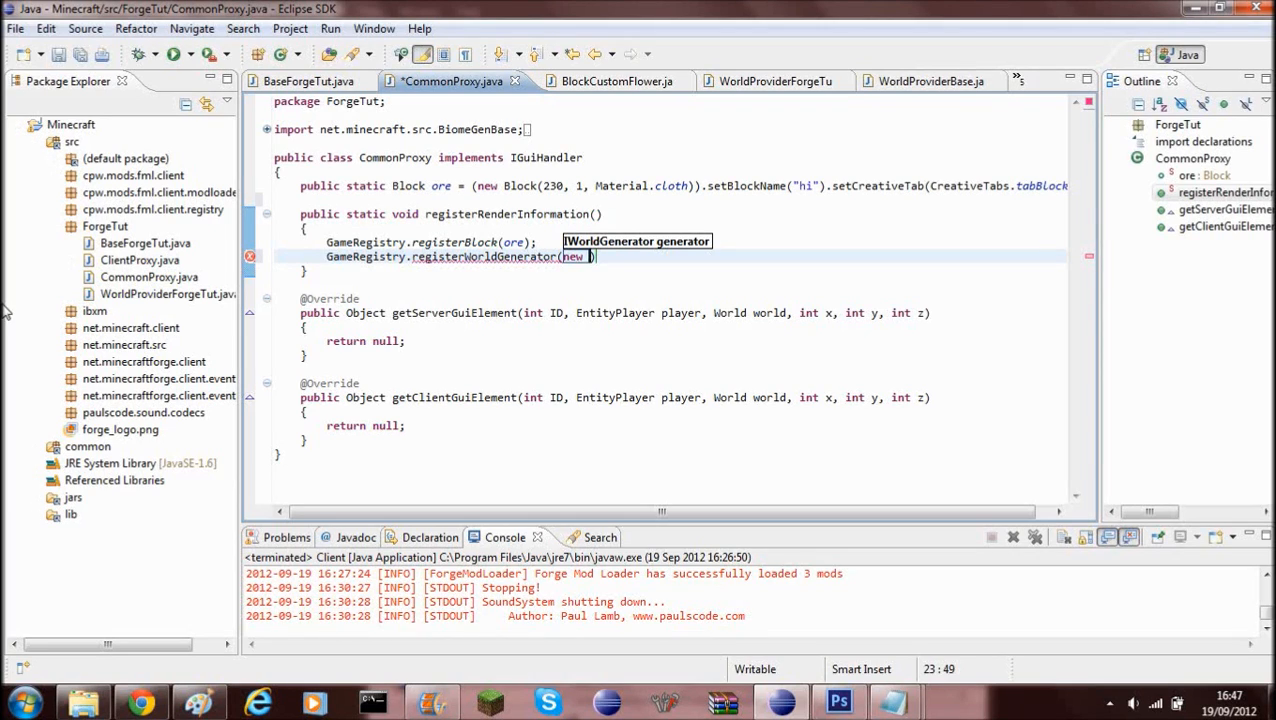
type("Tut")
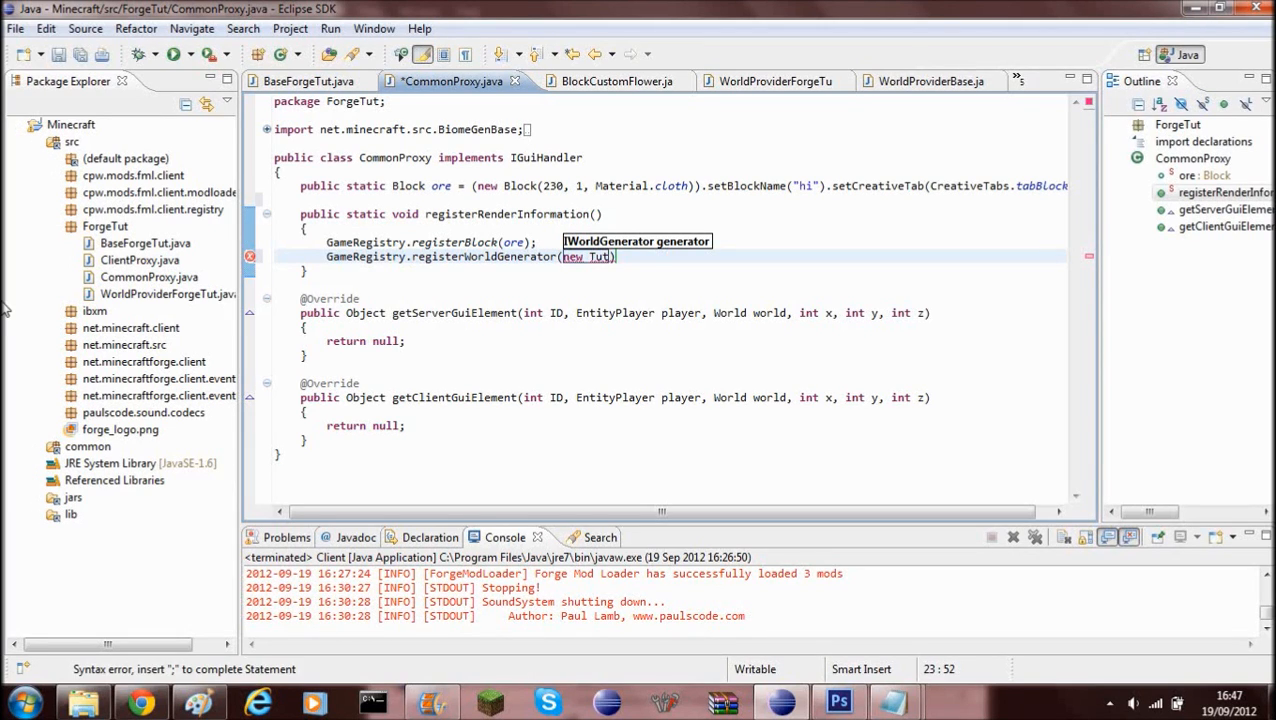
type("w")
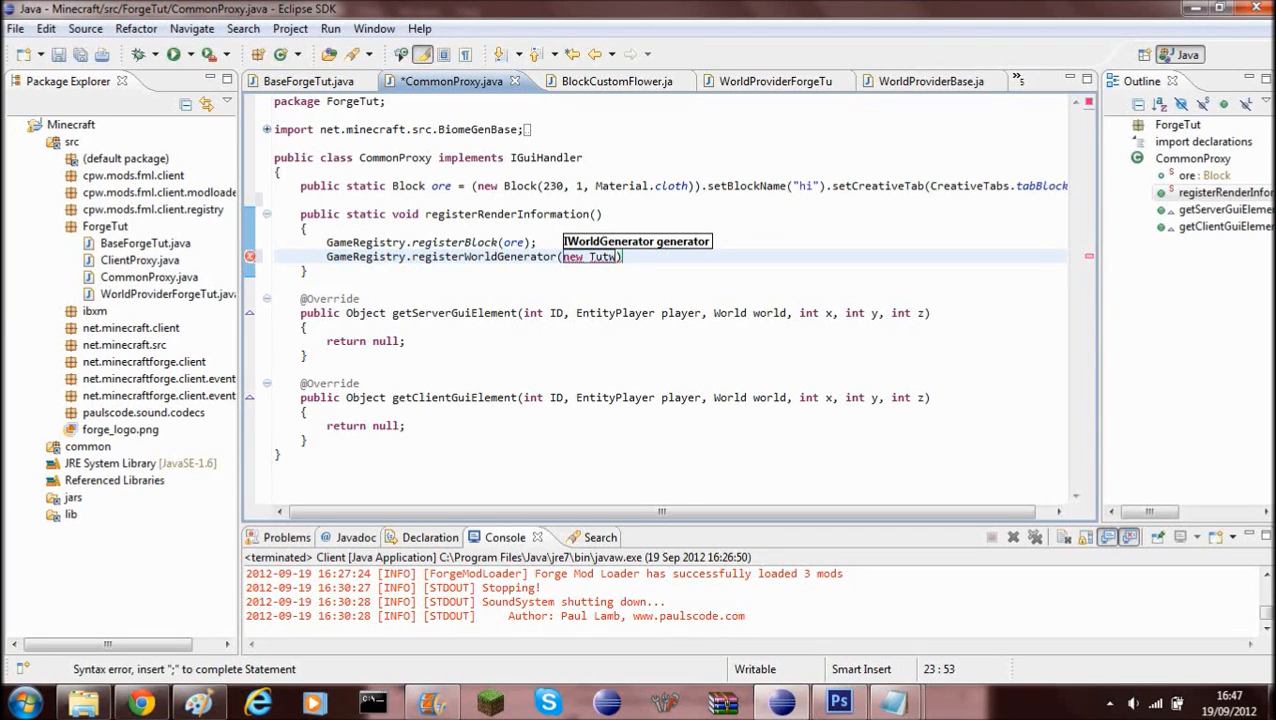
type("orldge")
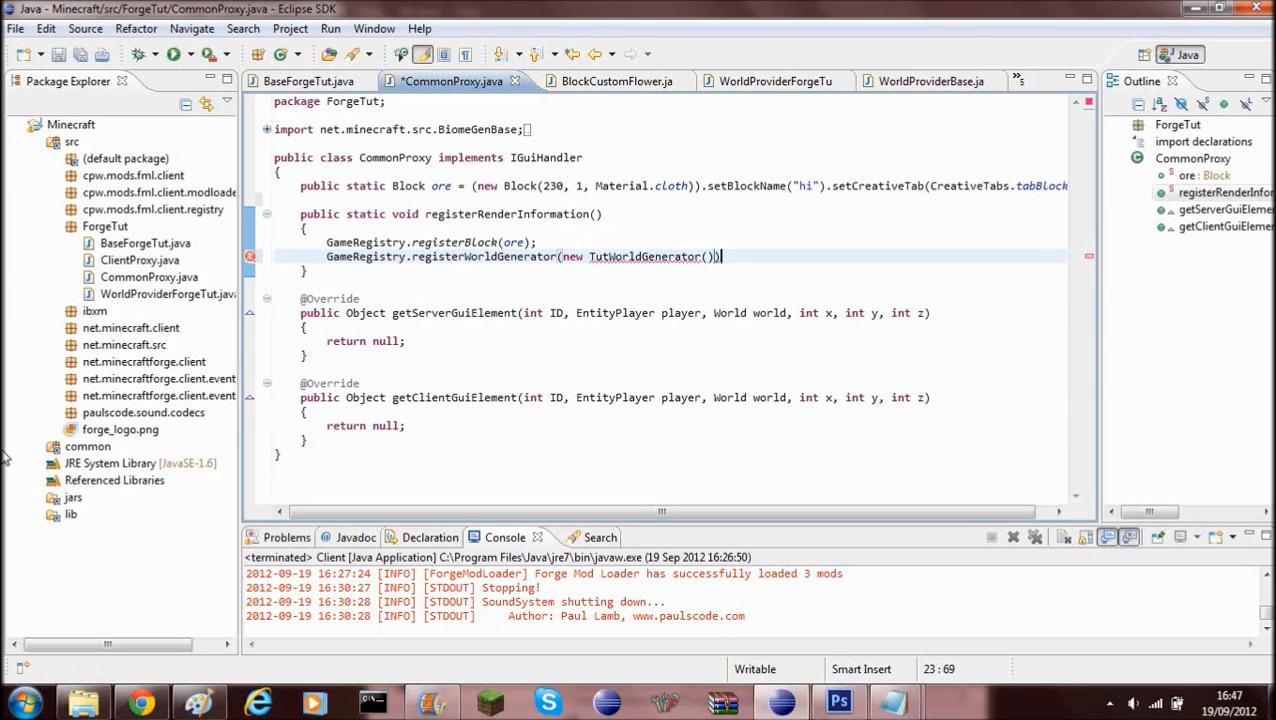
type(";")
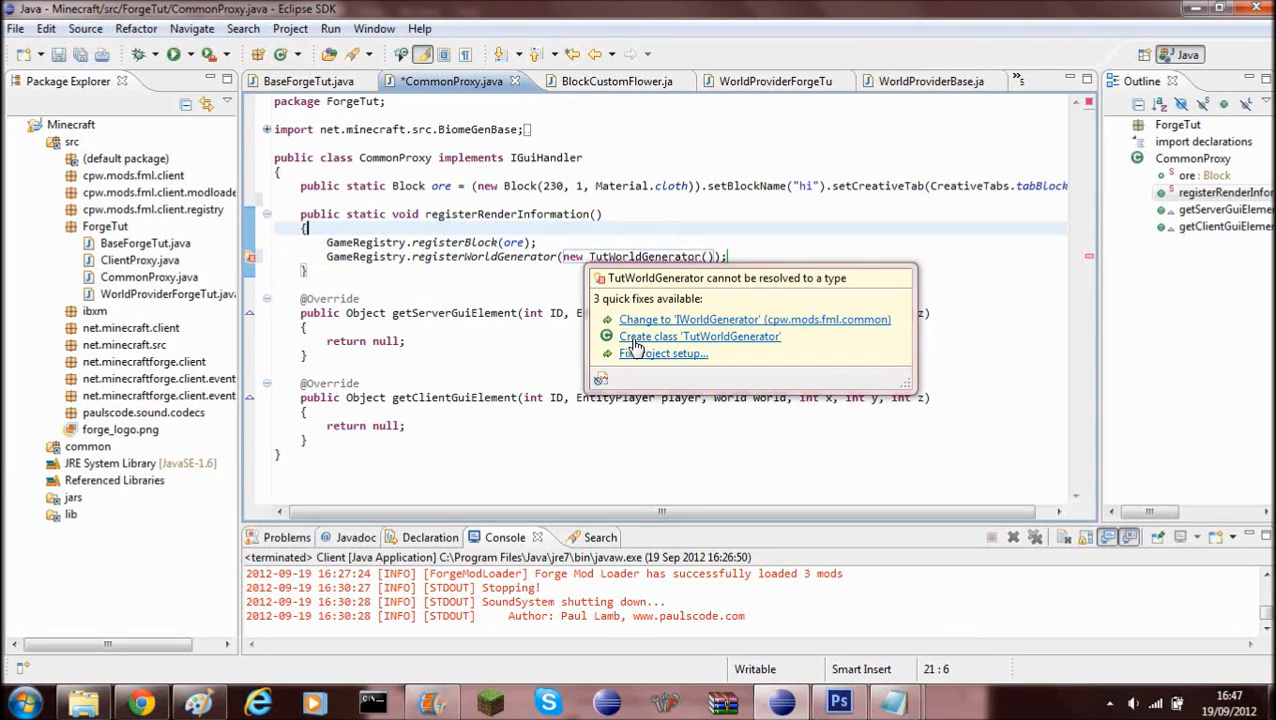
Step: Create the TutWorldGenerator class via quick fix and put its opening brace on its own line
left_click(700, 336)
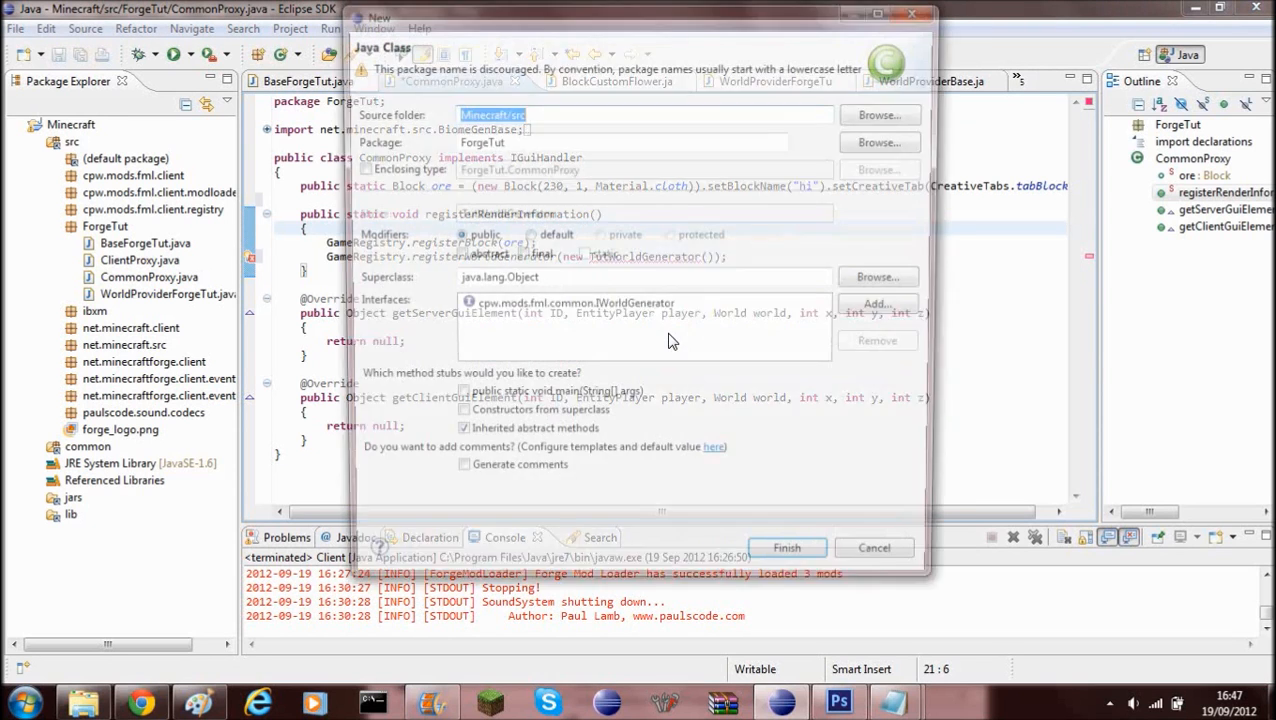
left_click(788, 548)
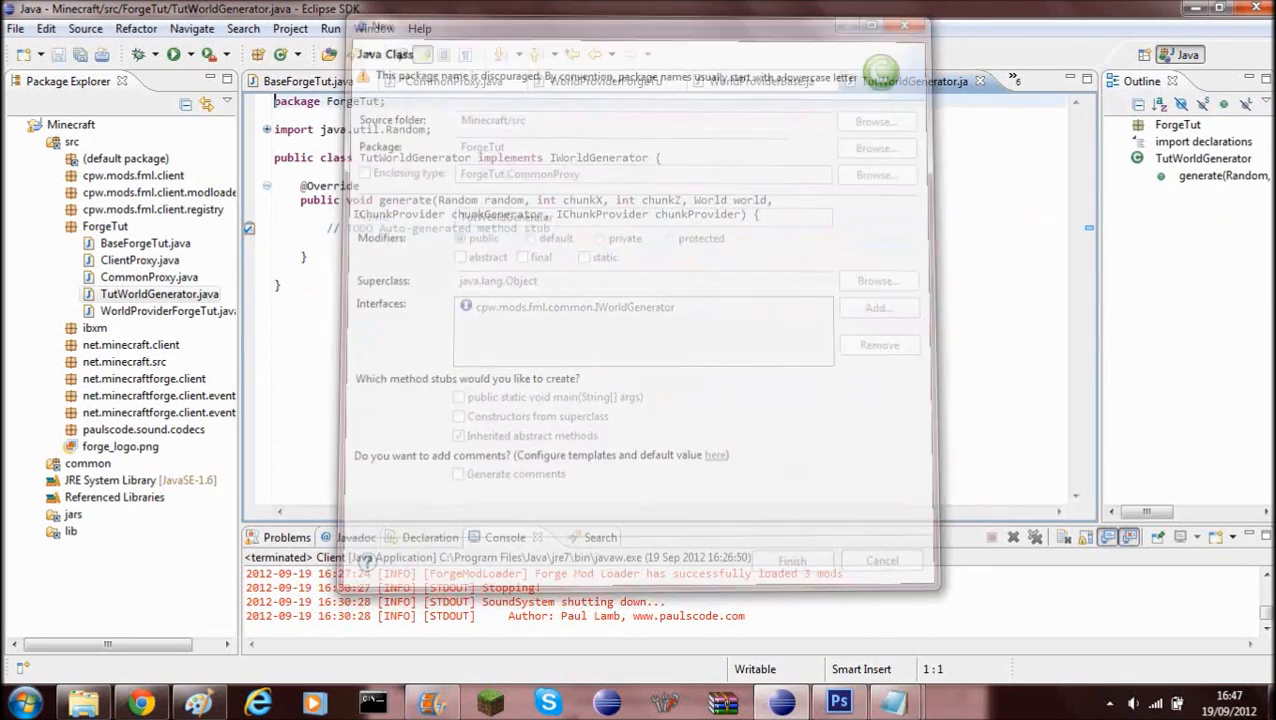
left_click(792, 560)
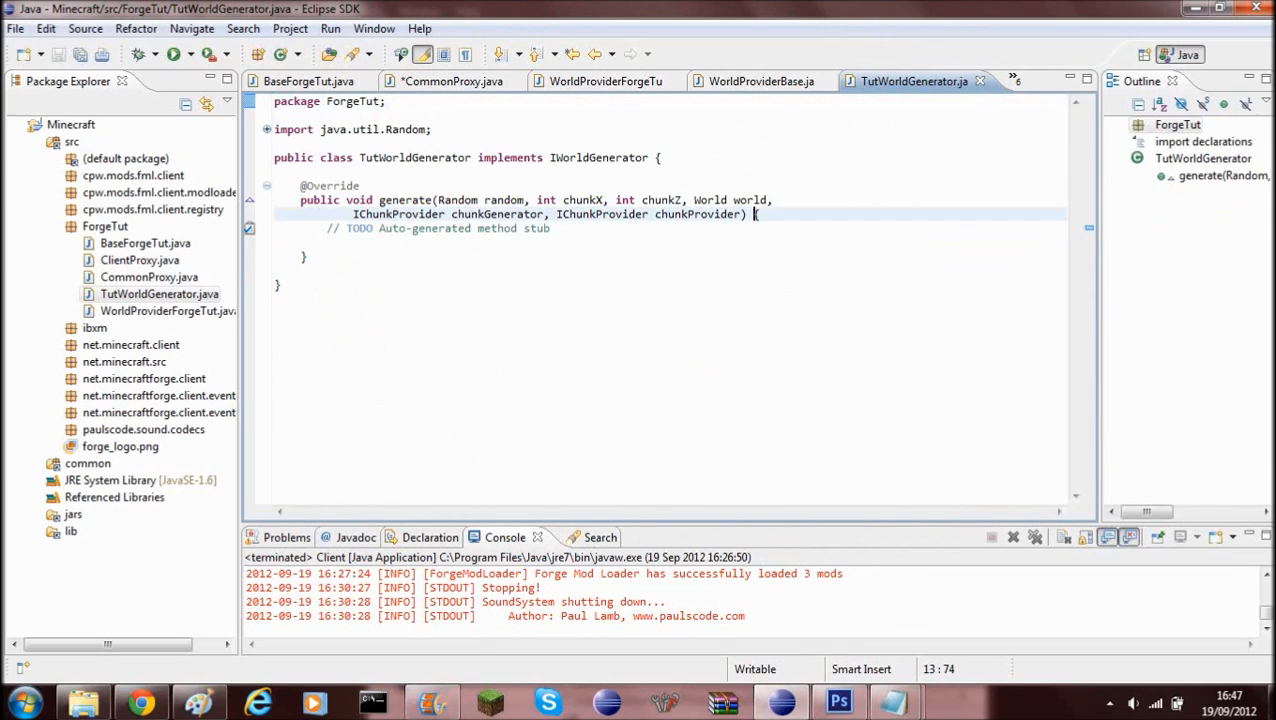
key("Return")
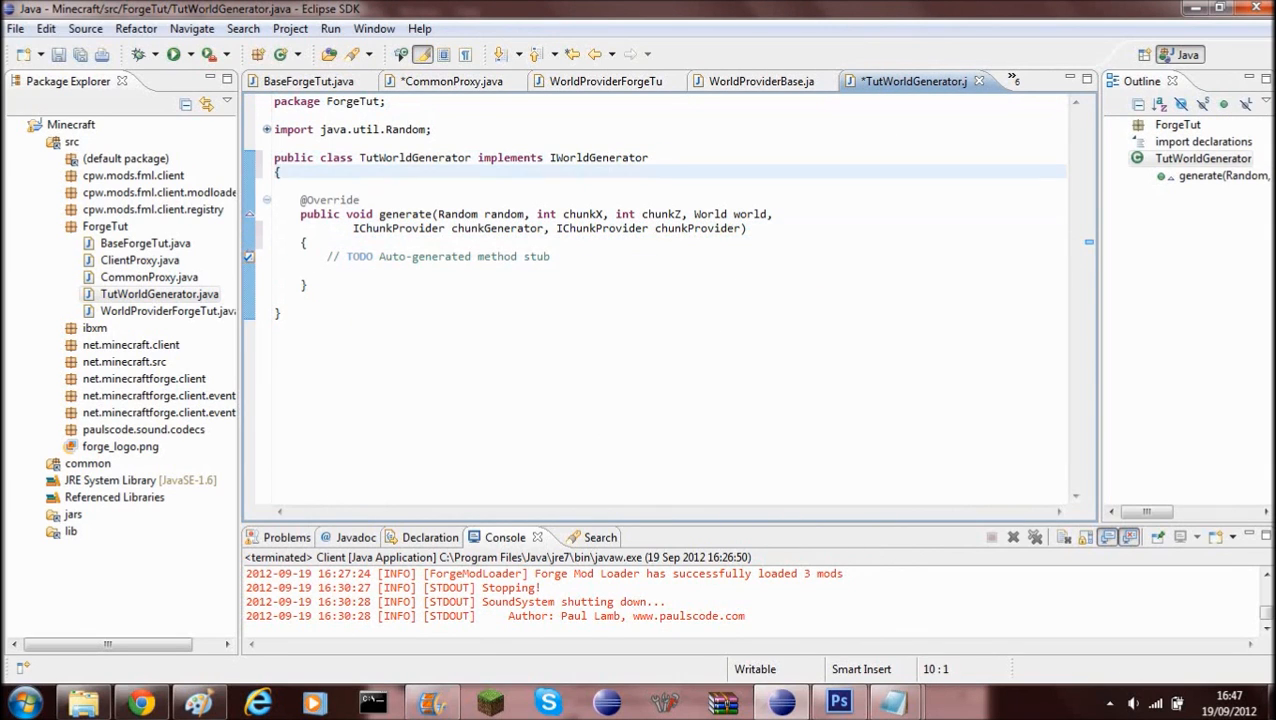
Step: Paste the generate method switching on world.provider.worldType to call generateNether, generateSurface and generateEnd
double_click(330, 200)
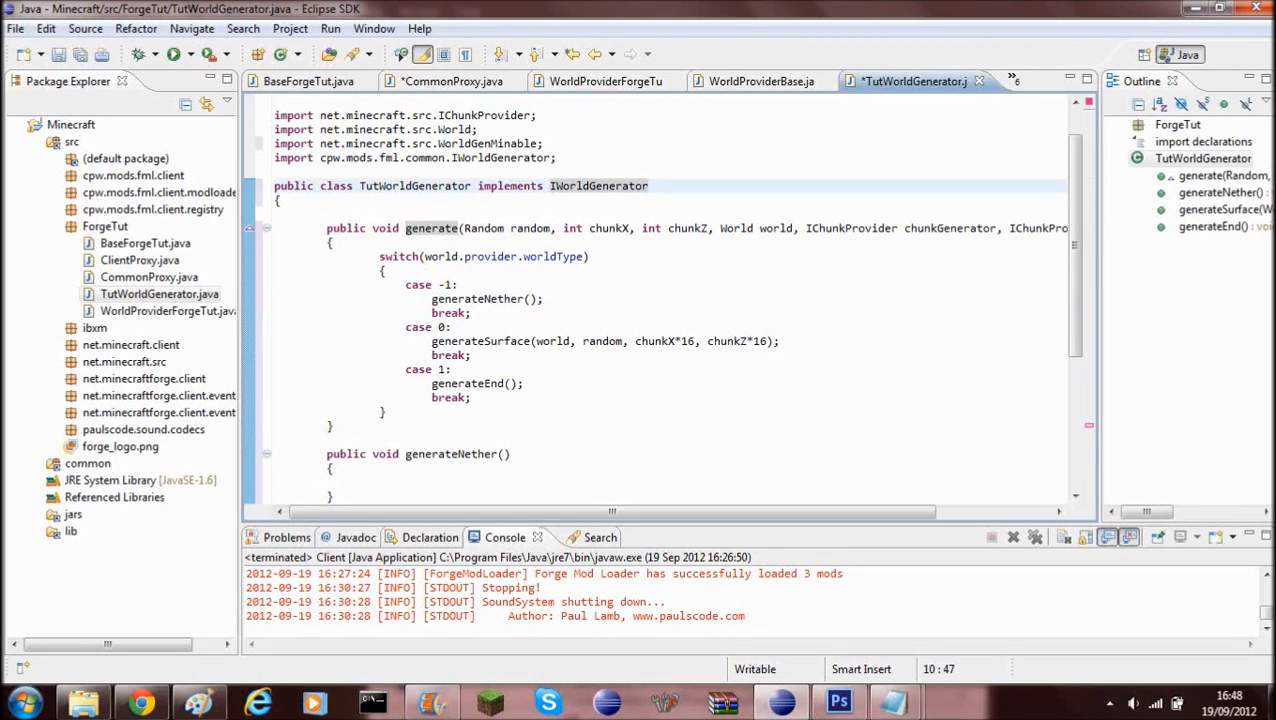
double_click(400, 256)
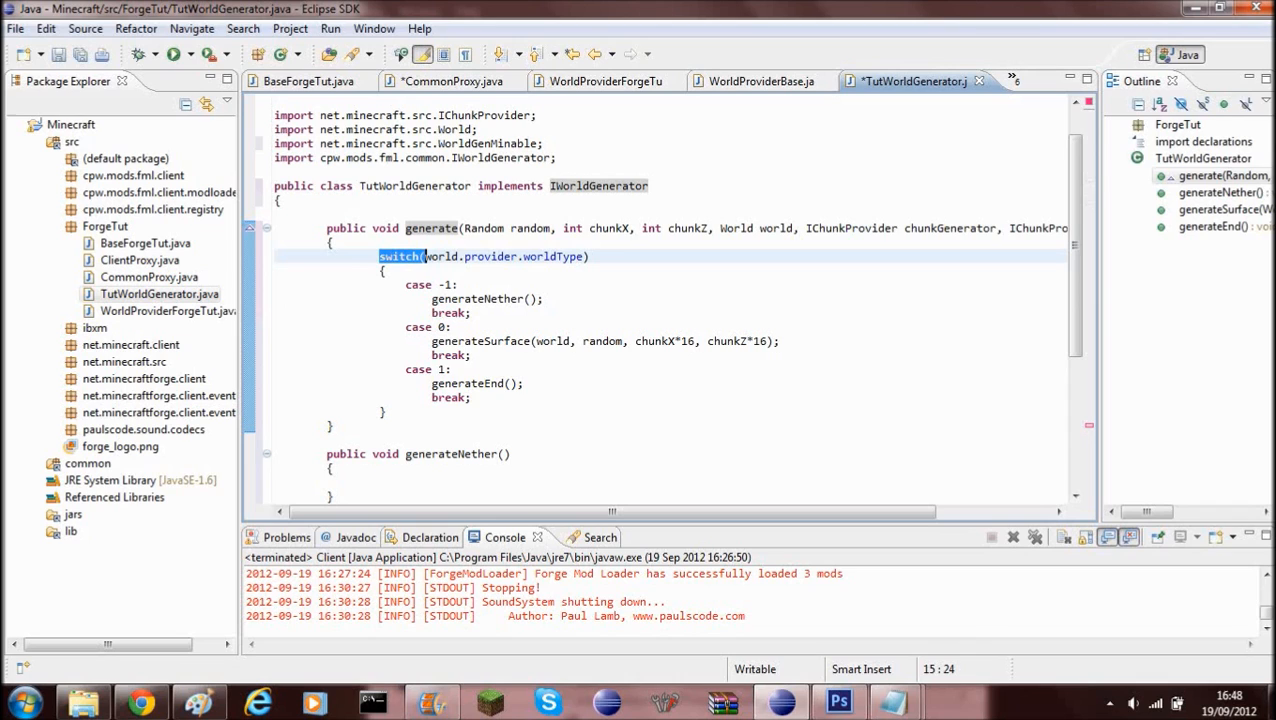
left_click_drag(380, 256, 470, 396)
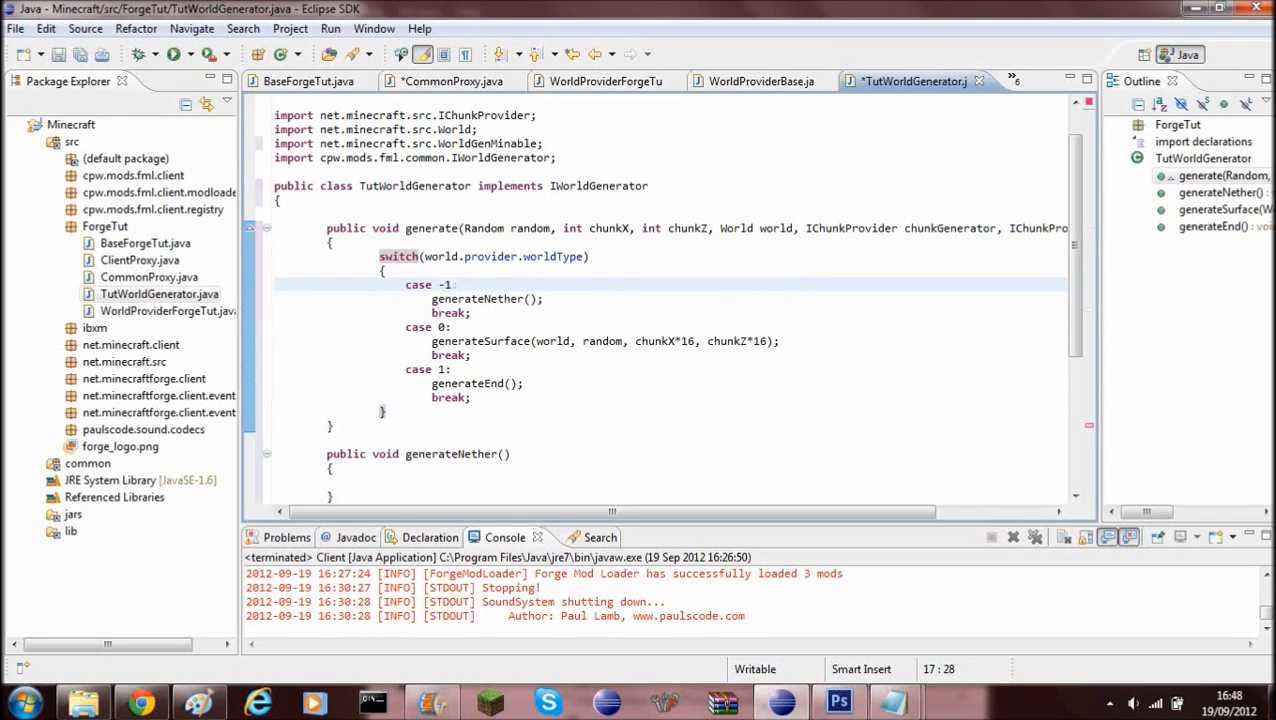
left_click(450, 284)
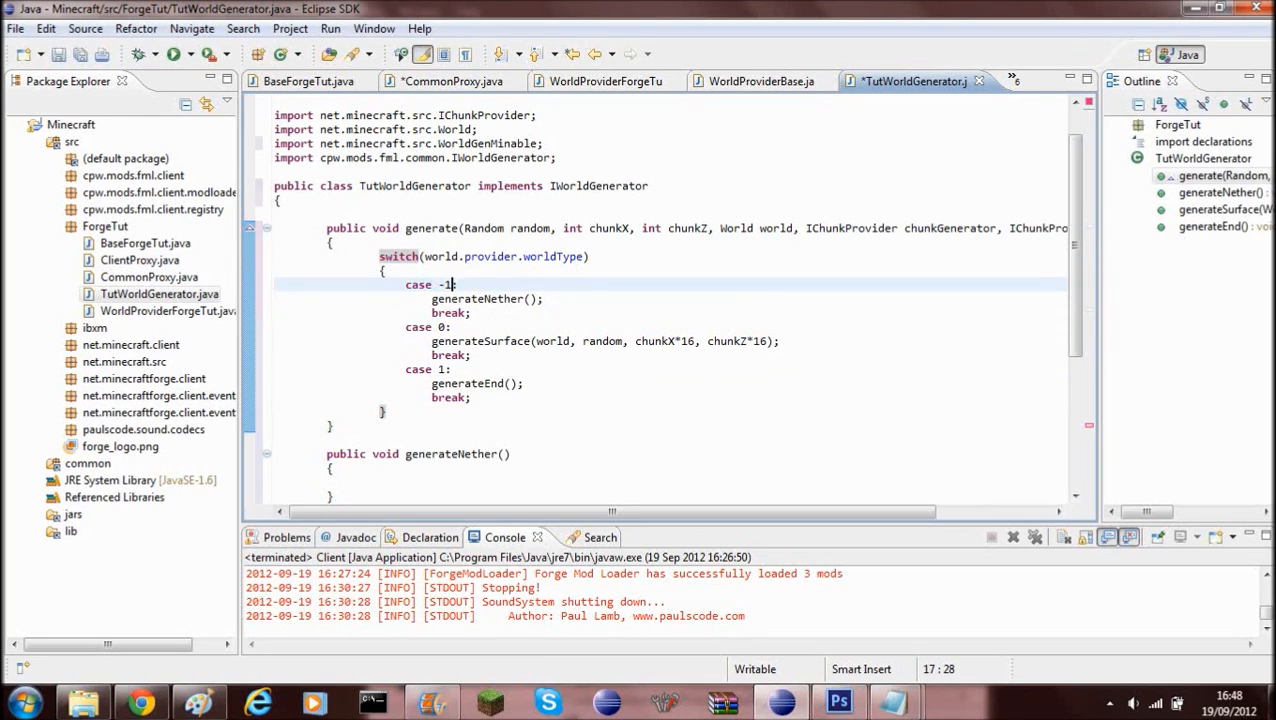
double_click(476, 298)
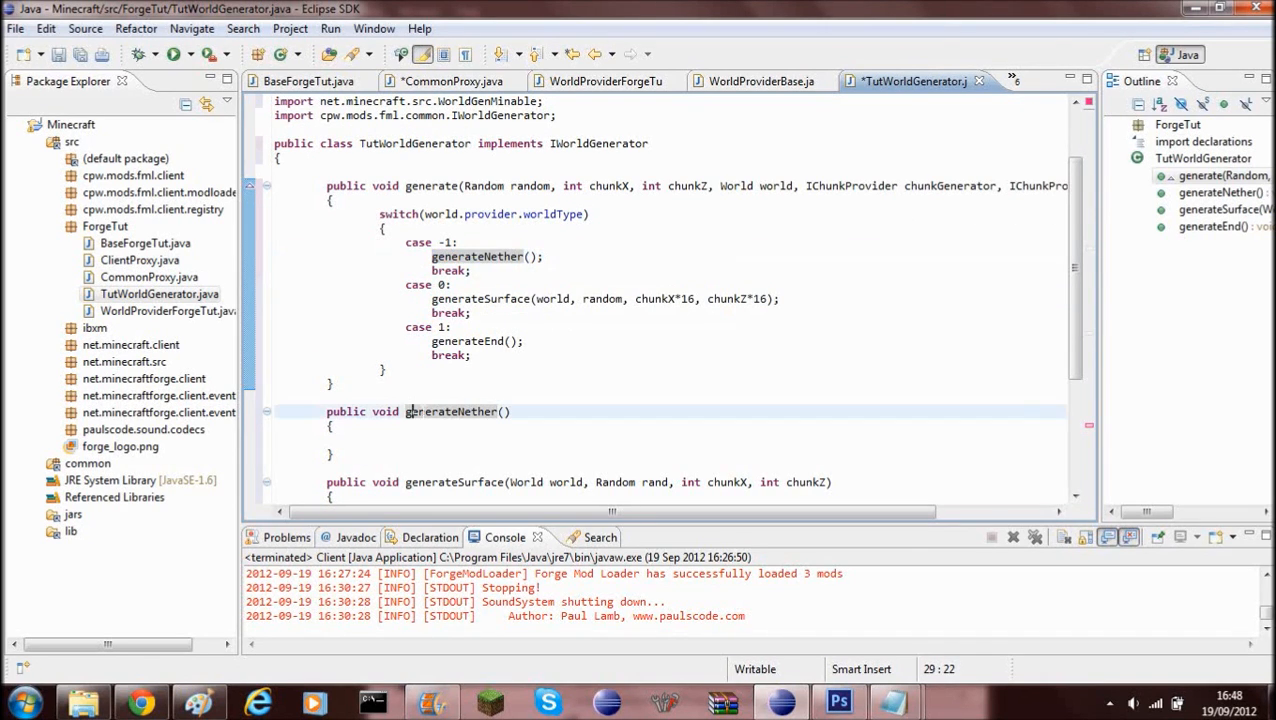
Step: Review the generateNether and generateEnd helpers and locate the ore spawning loop in generateSurface
double_click(452, 412)
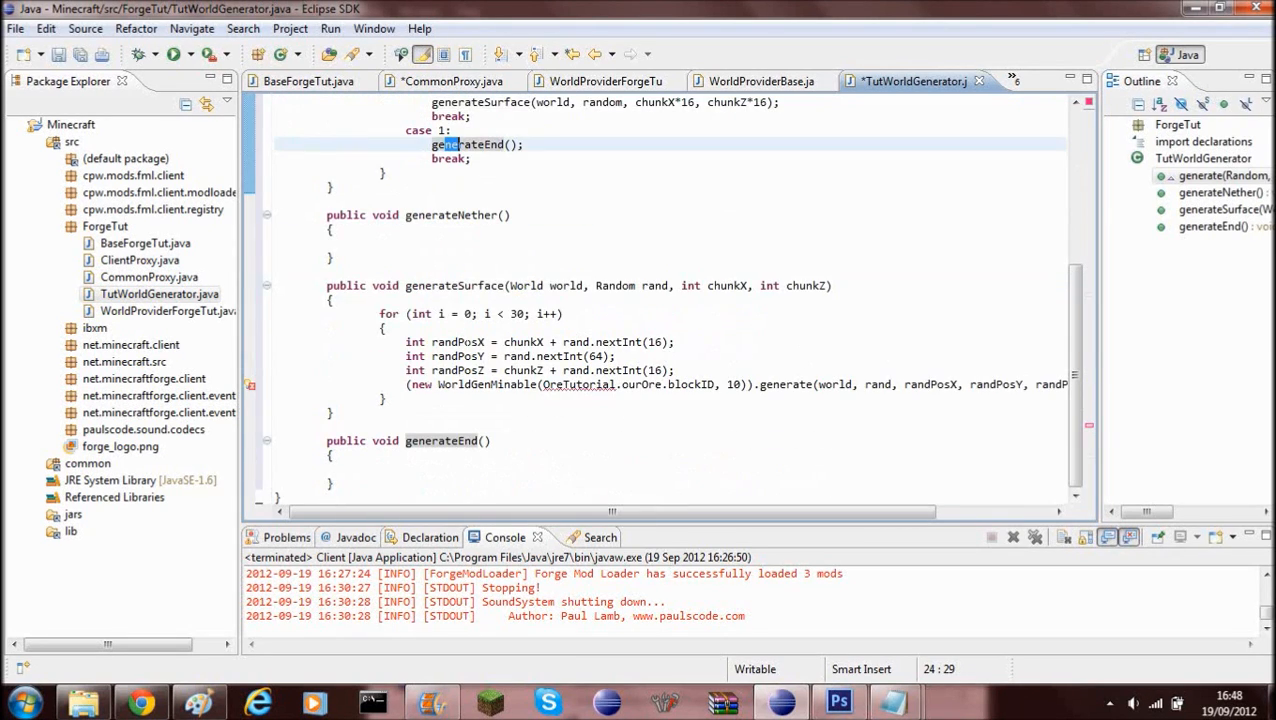
double_click(628, 384)
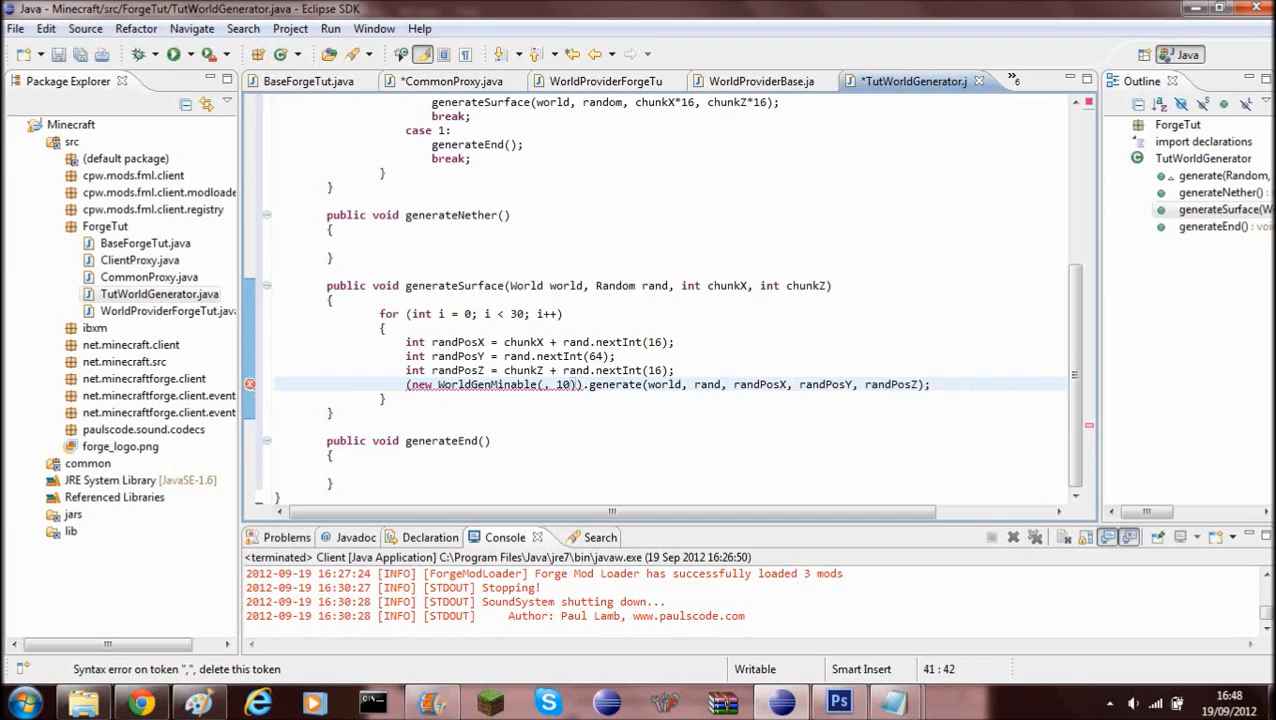
scroll("up", 3)
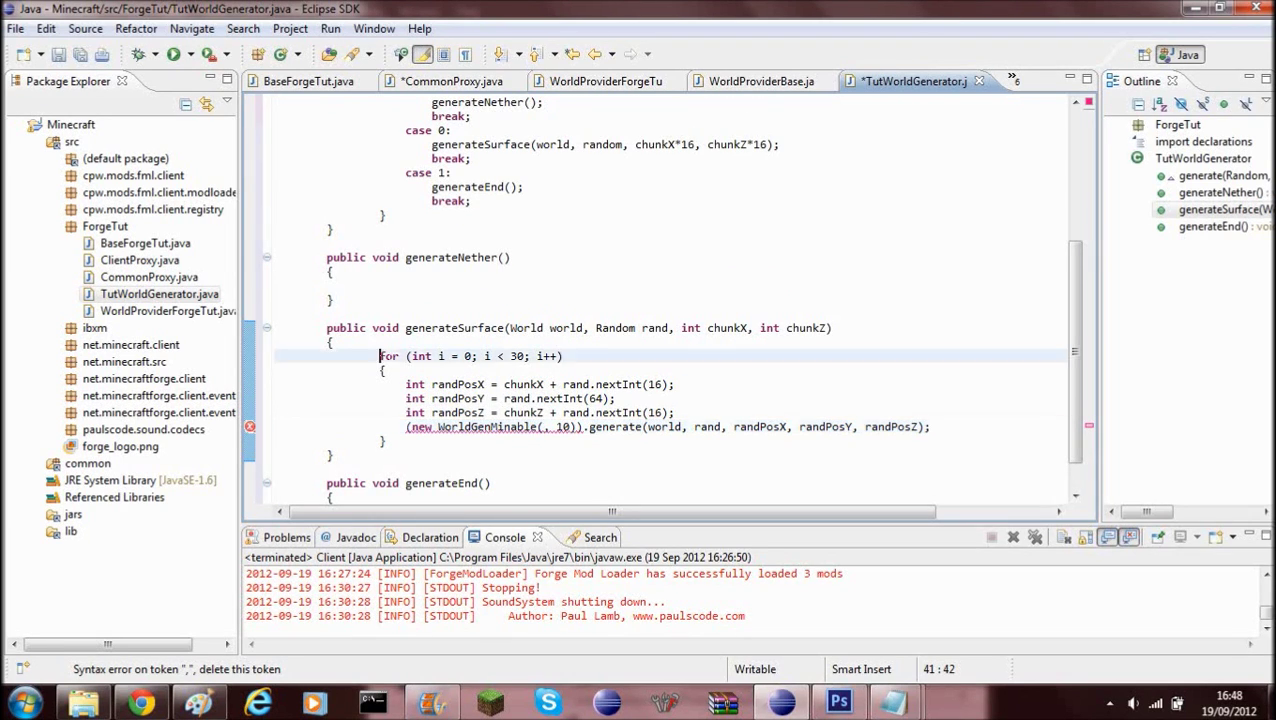
left_click(384, 370)
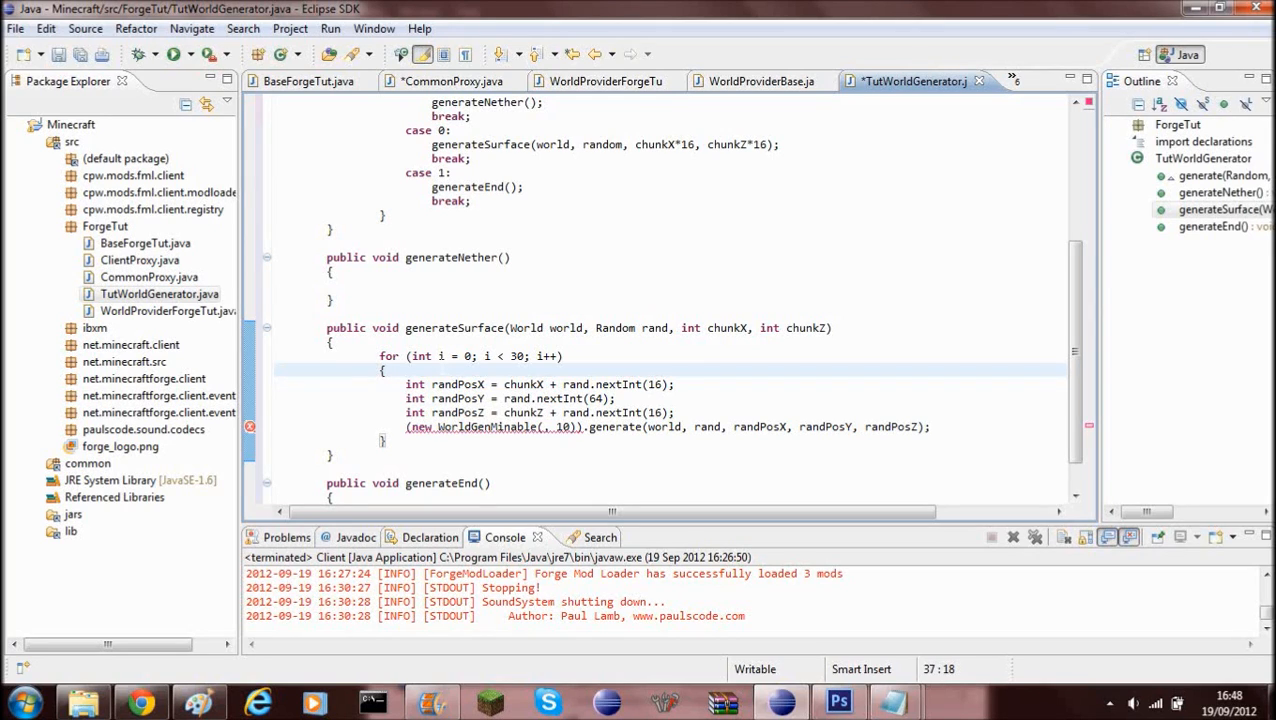
double_click(386, 356)
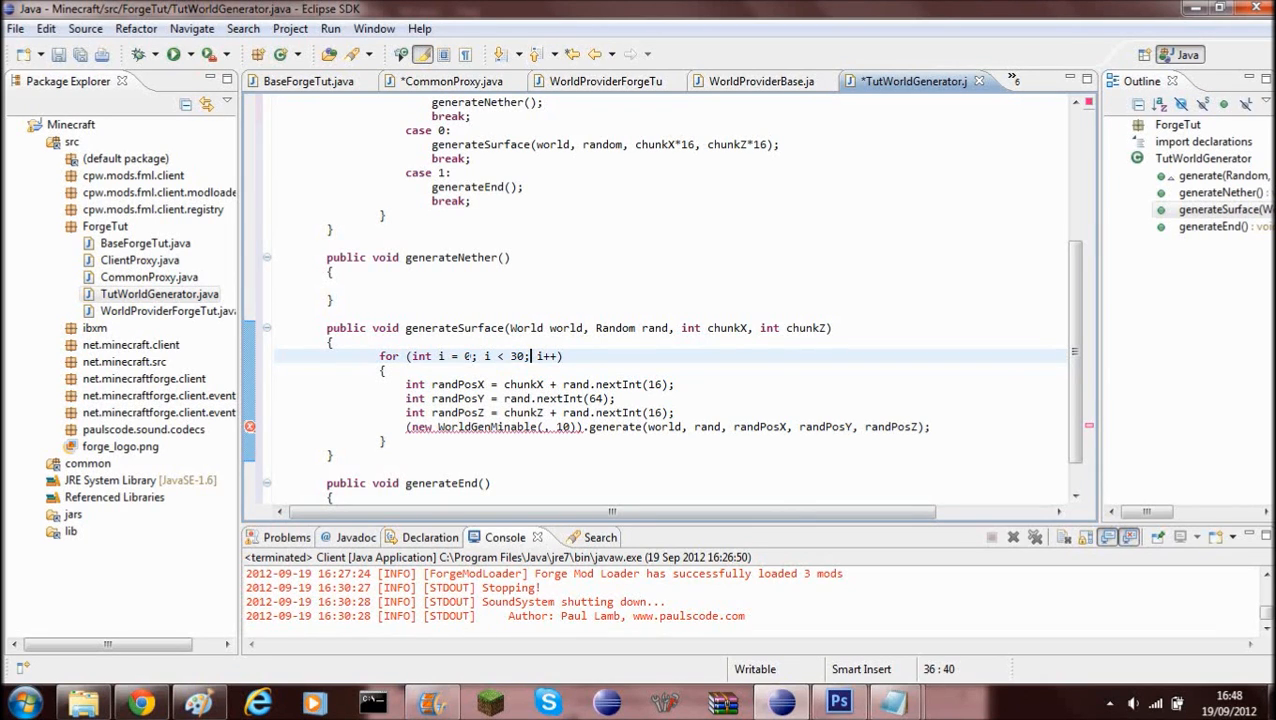
Step: Write the 30-iteration loop computing randPosX/Y/Z with rand.nextInt and calling WorldGenMinable.generate
double_click(420, 356)
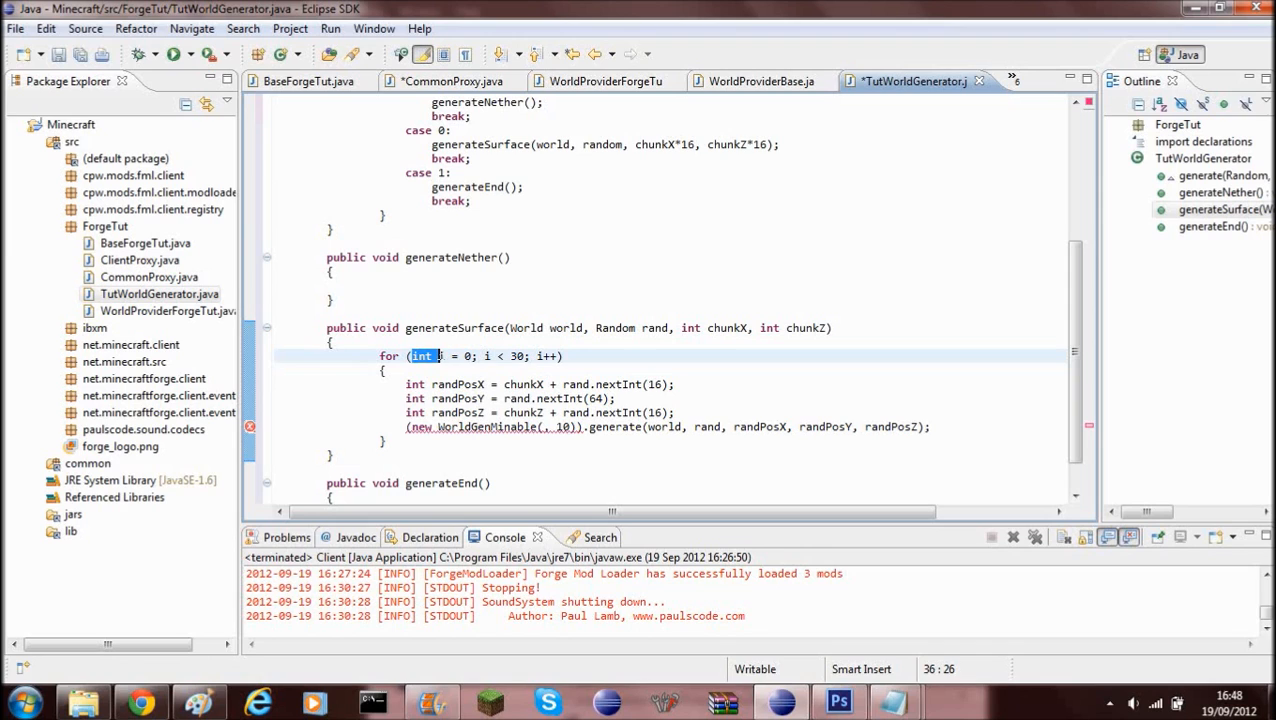
left_click(488, 356)
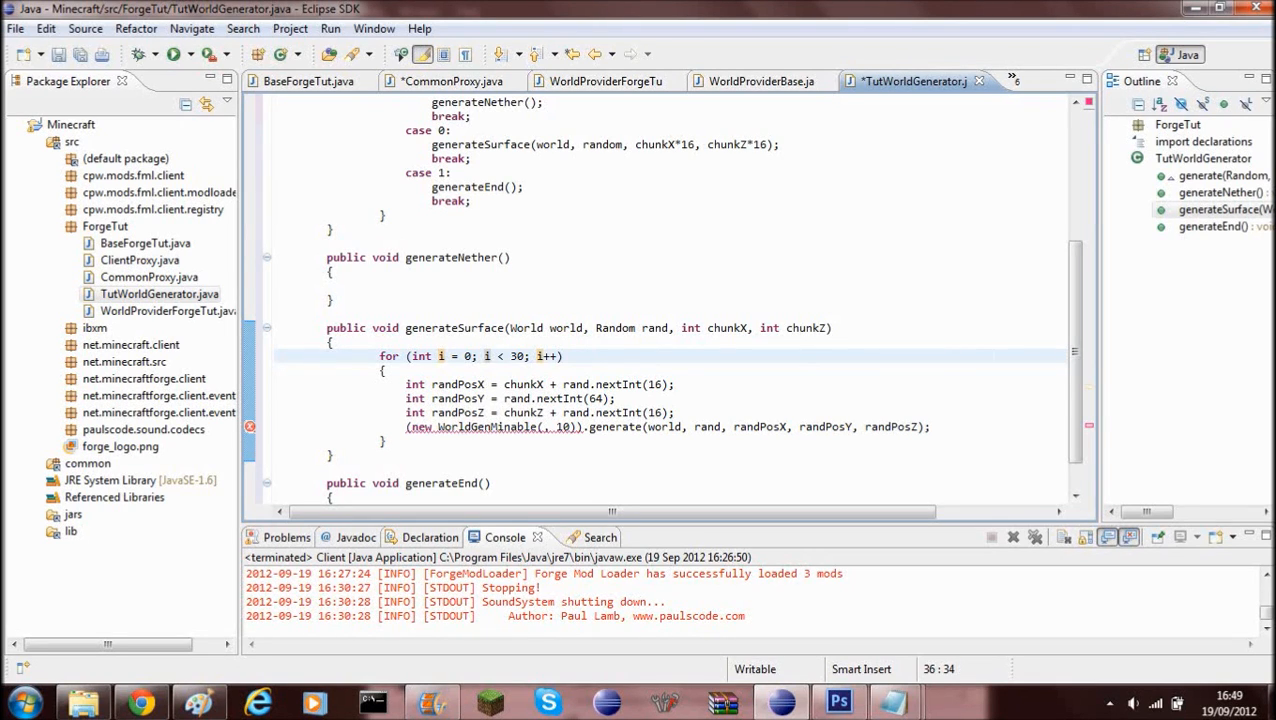
left_click(676, 384)
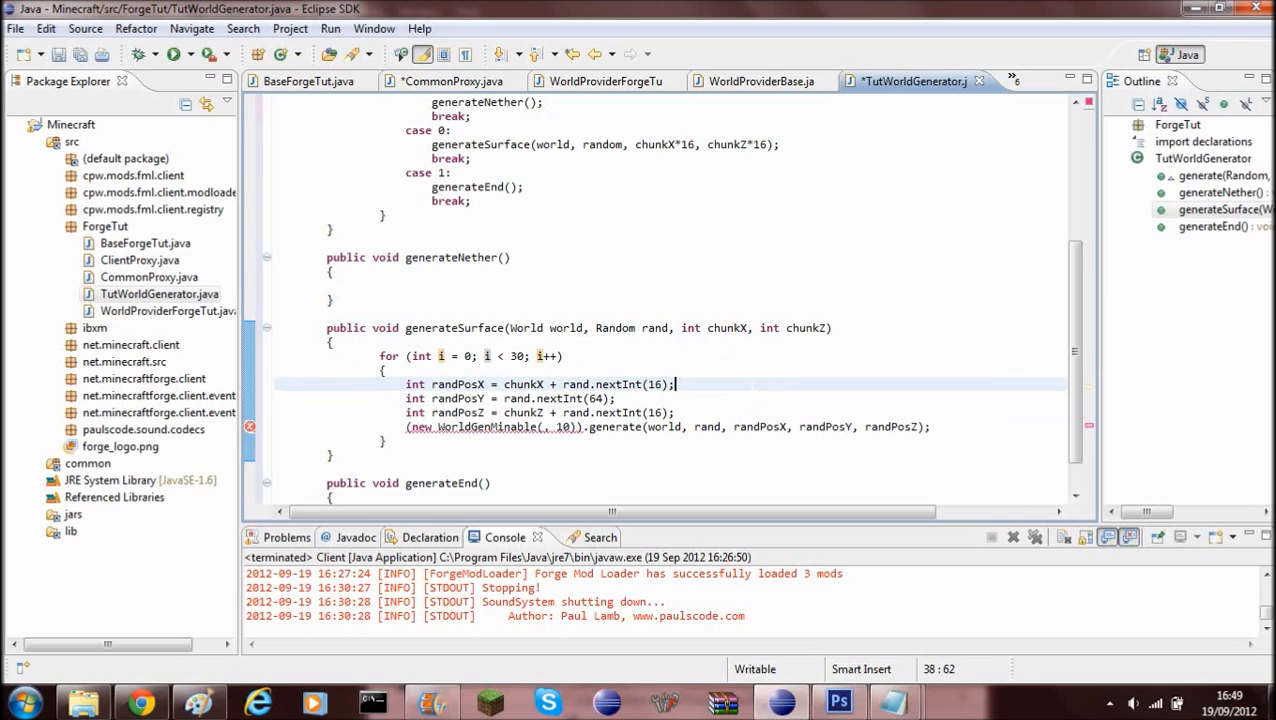
left_click(464, 384)
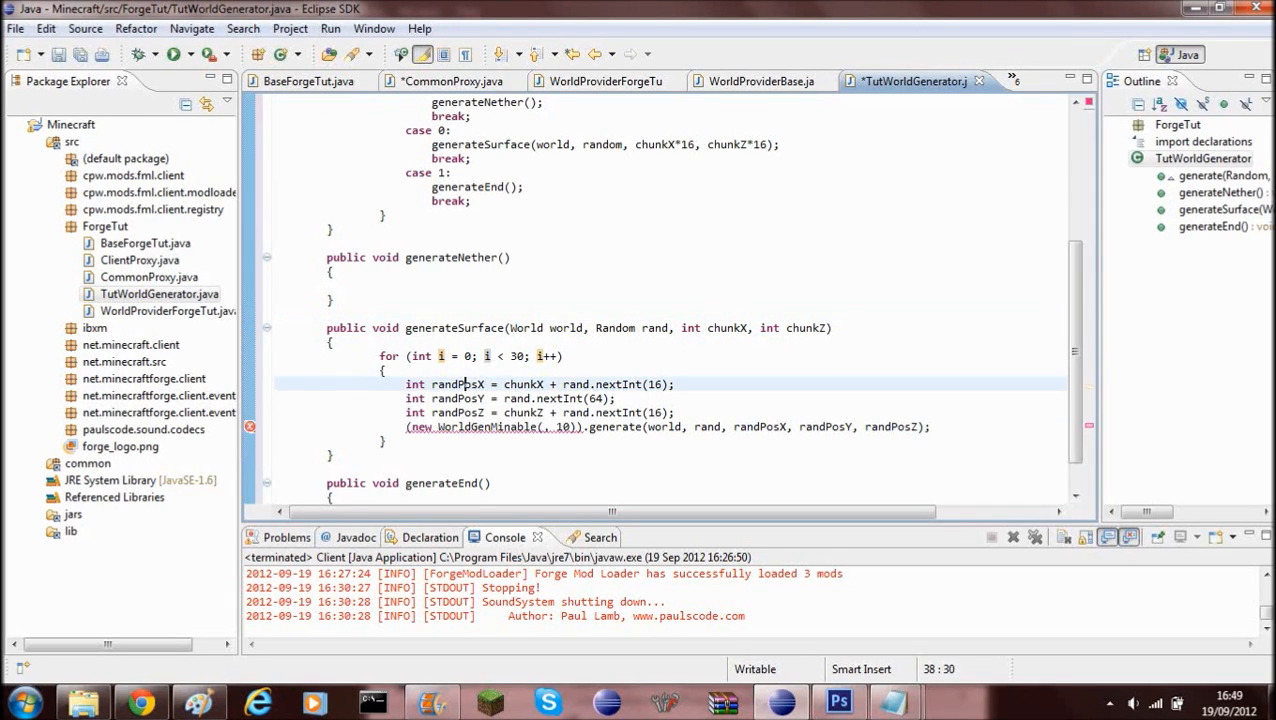
double_click(456, 384)
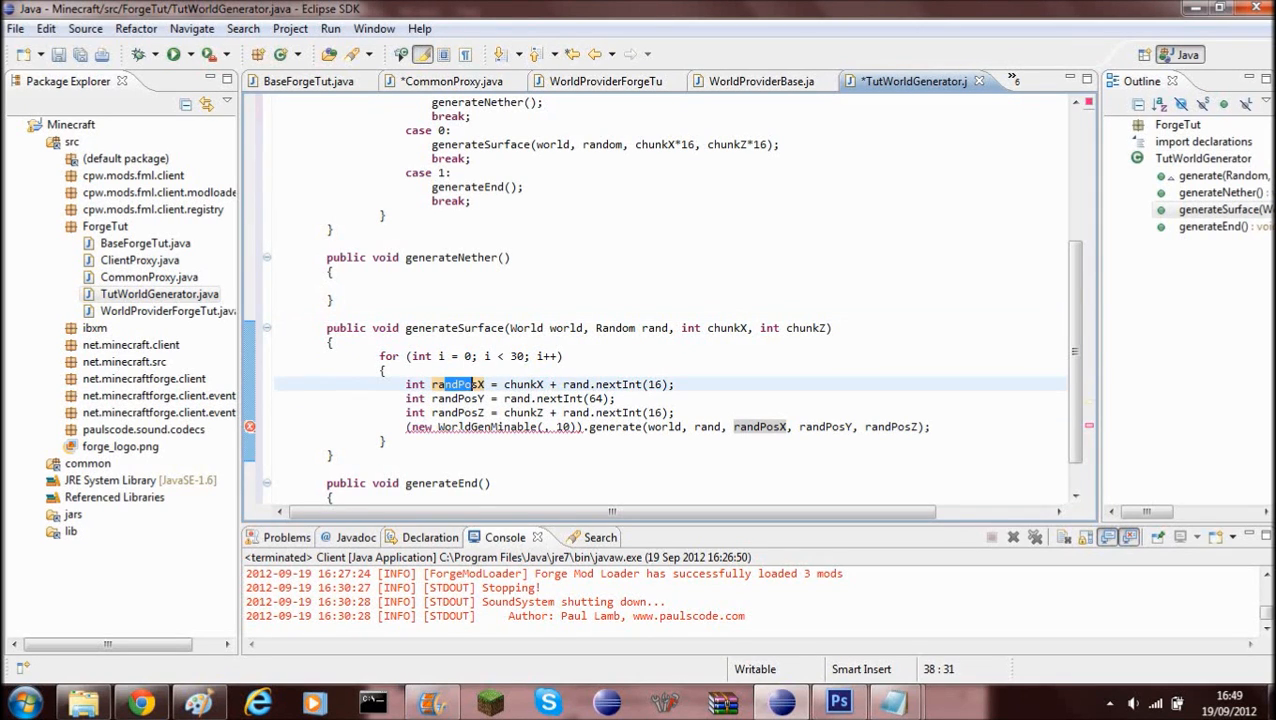
left_click(544, 428)
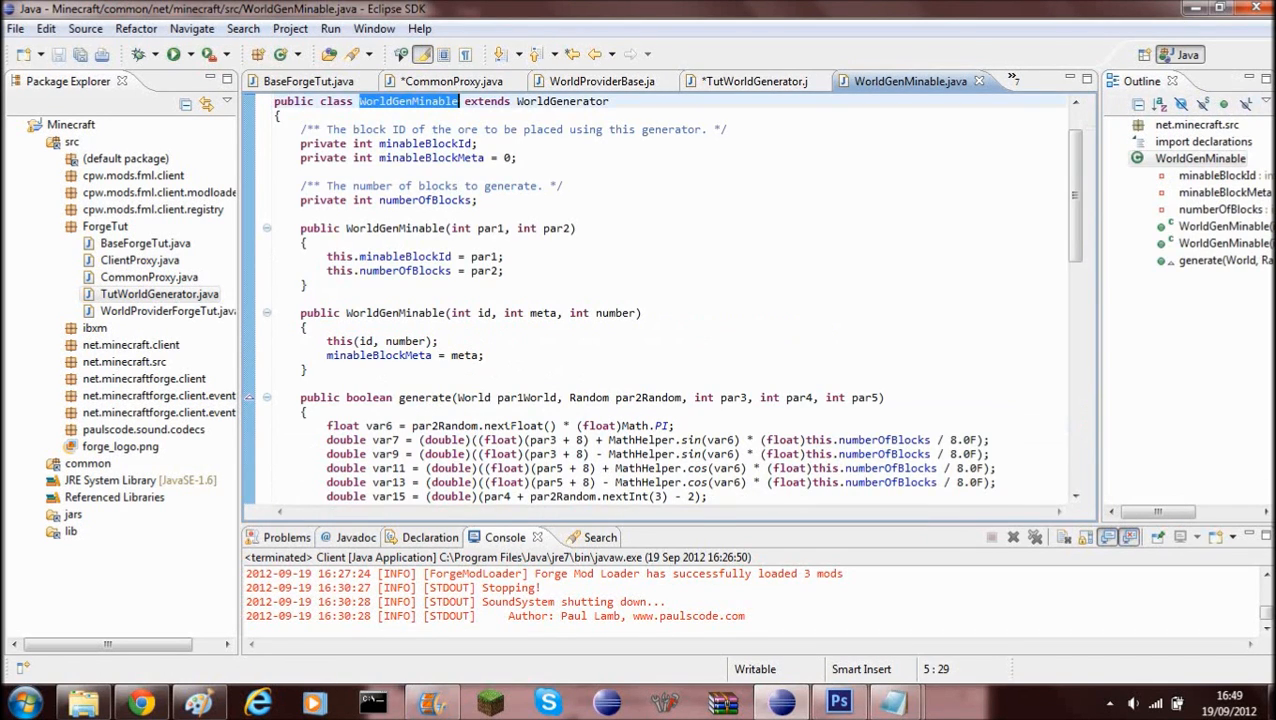
mouse_move(406, 270)
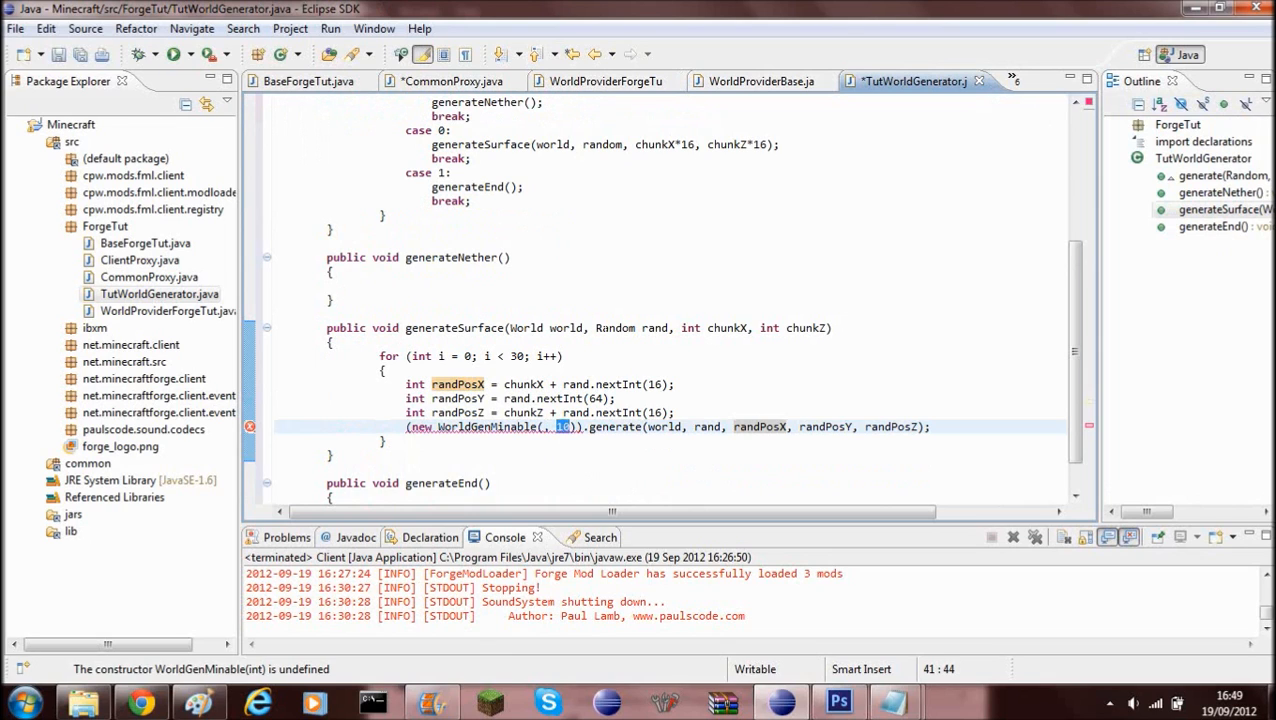
Step: Set the WorldGenMinable count argument to 30 and switch to CommonProxy to find the ore block
type("30")
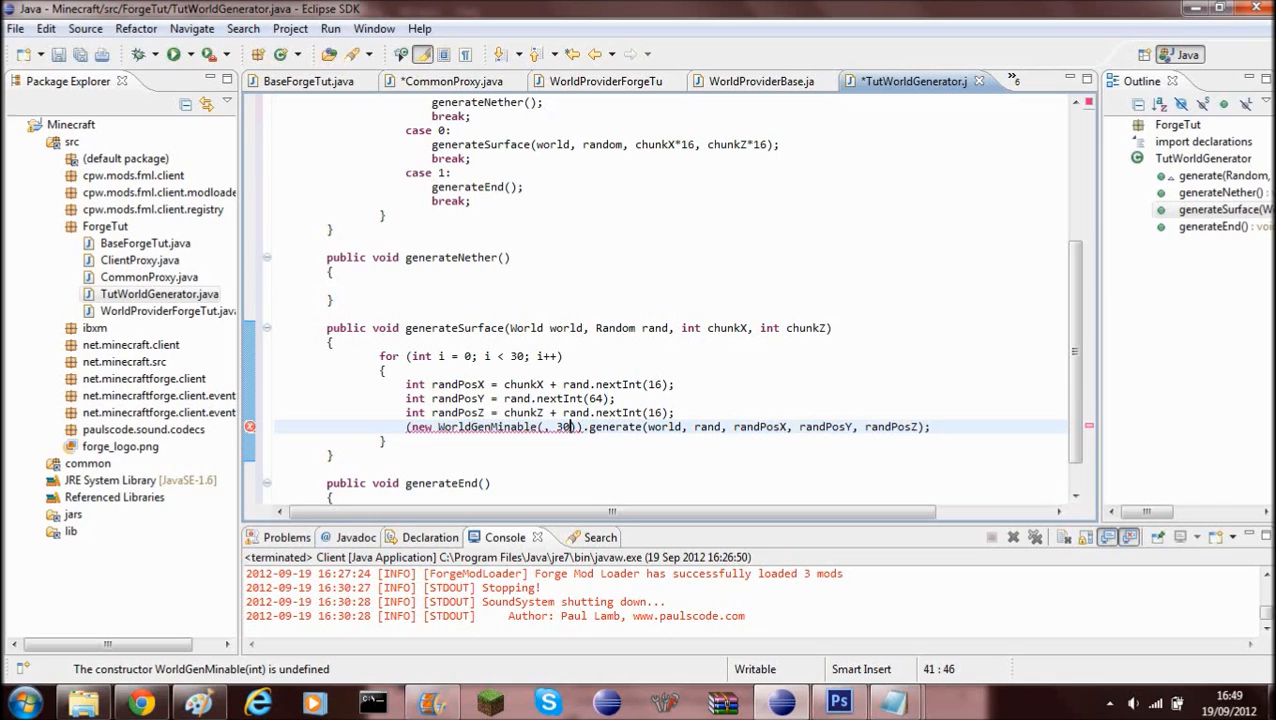
key("BackSpace")
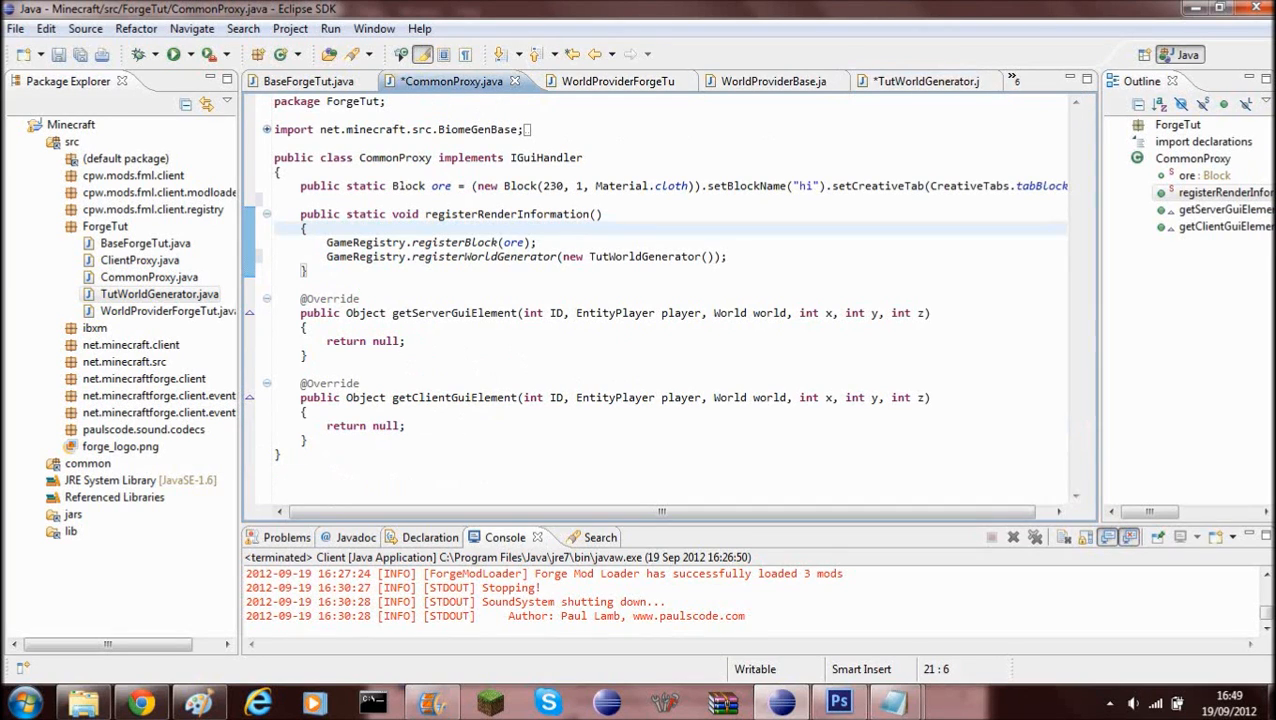
Step: Pass CommonProxy.ore.blockID as the WorldGenMinable block argument in TutWorldGenerator and save
double_click(394, 156)
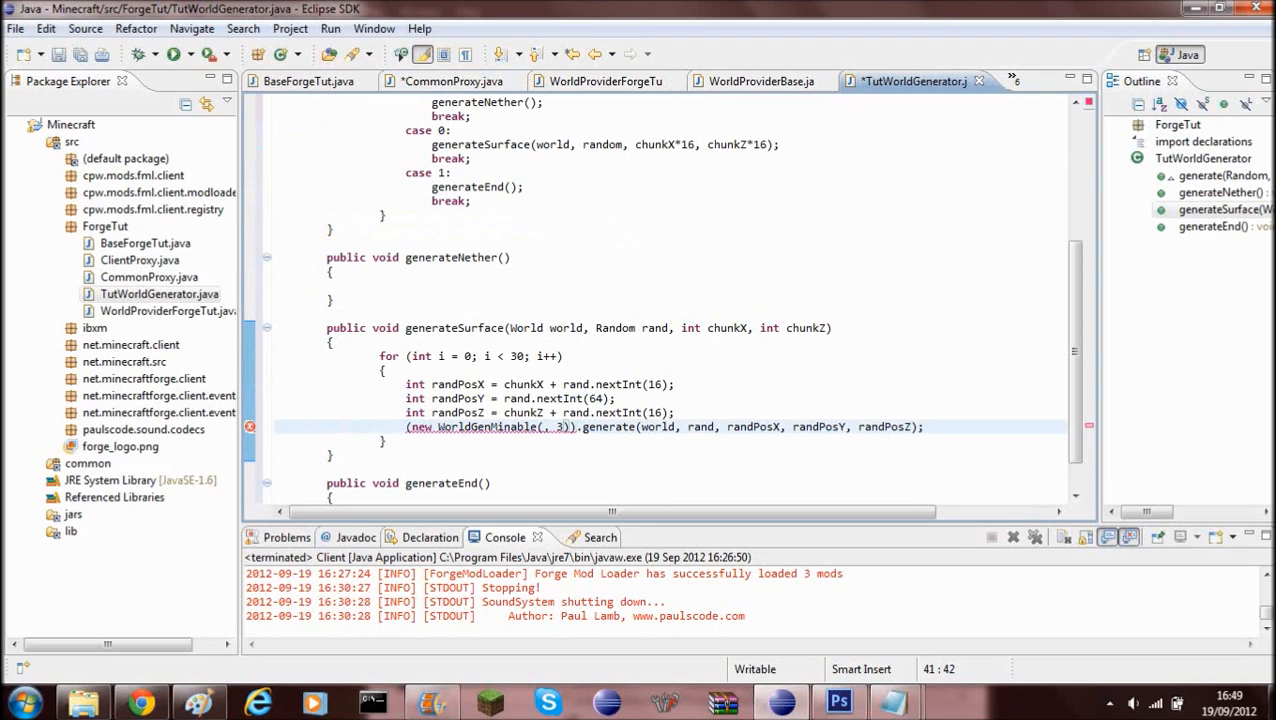
type("CommonProxy.ore")
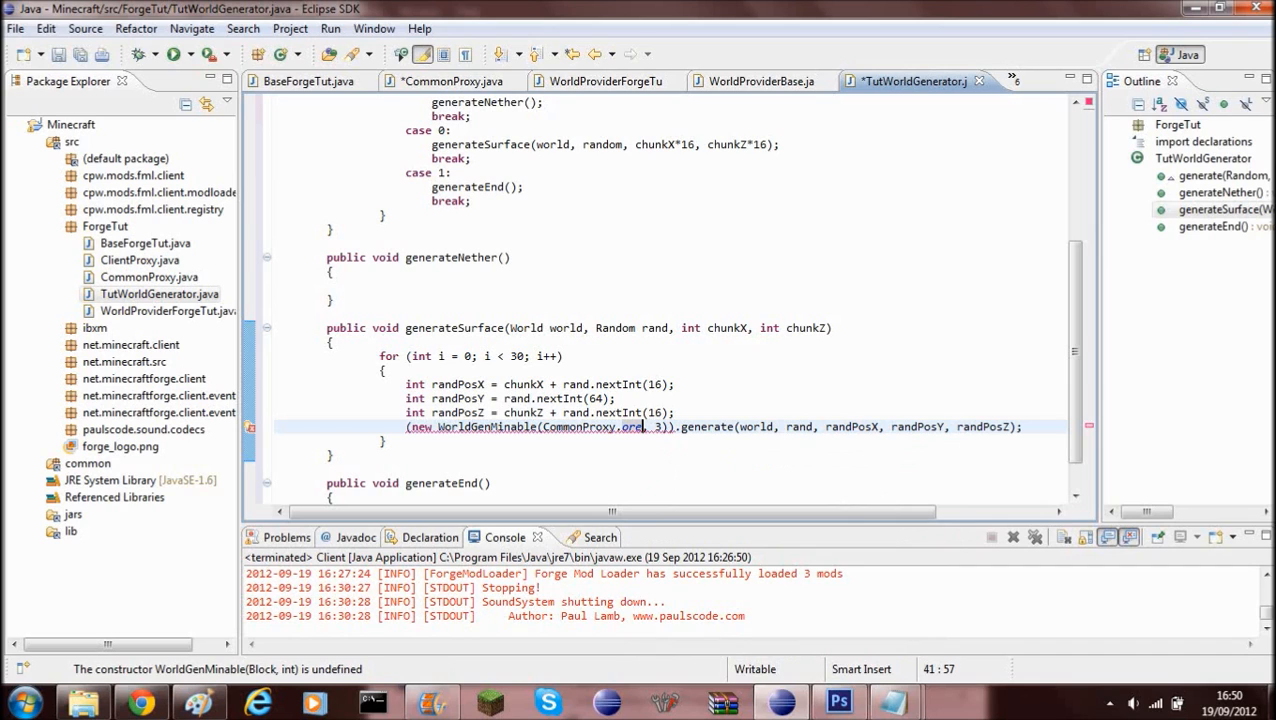
type(".blockID")
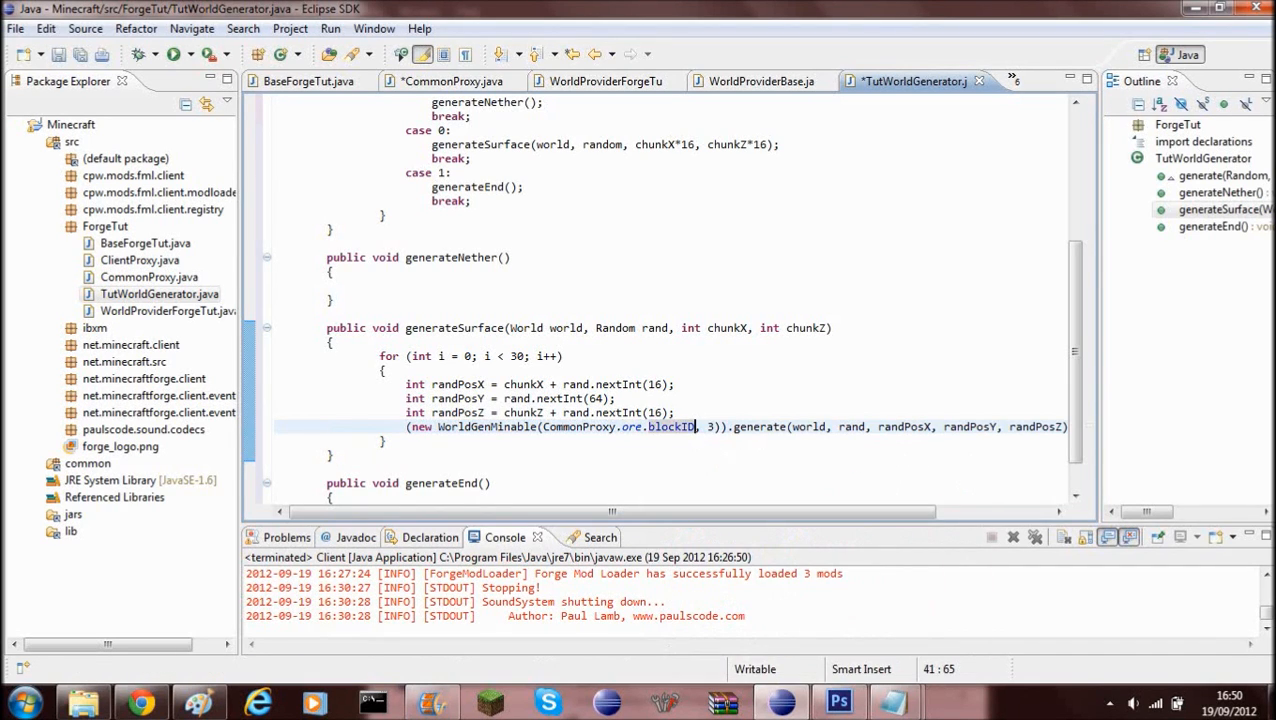
scroll("left", 3)
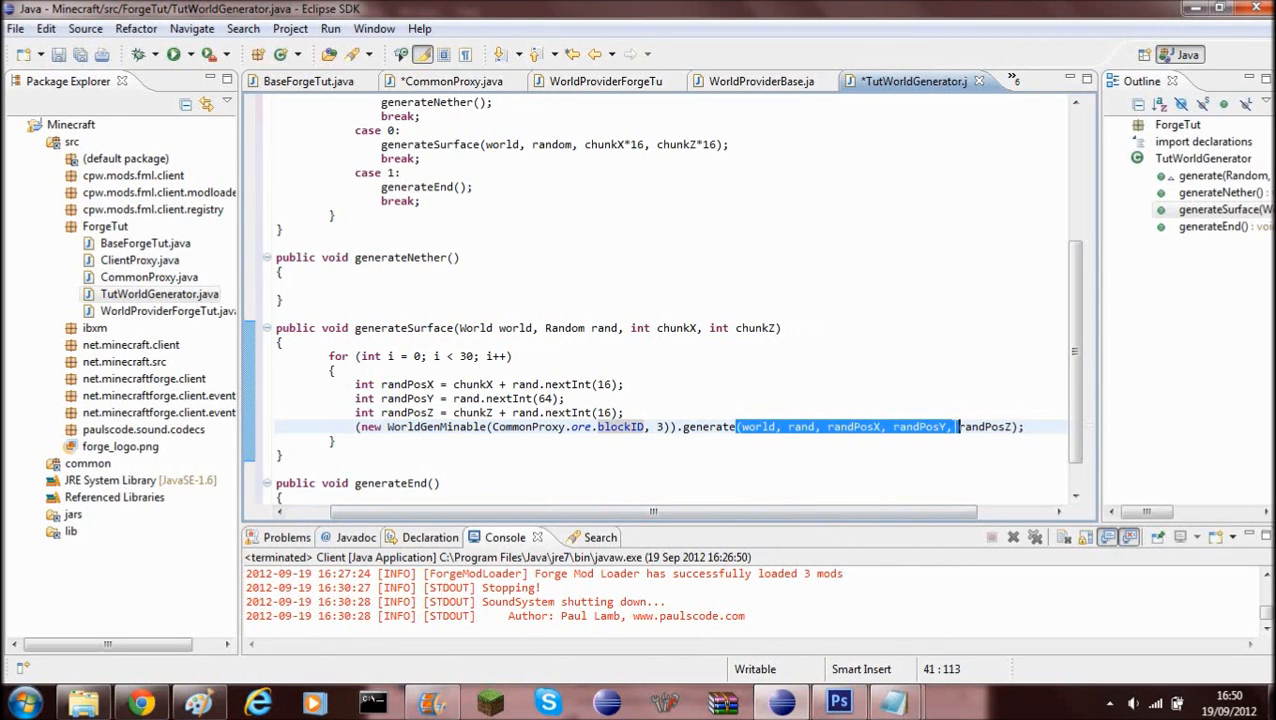
mouse_move(156, 78)
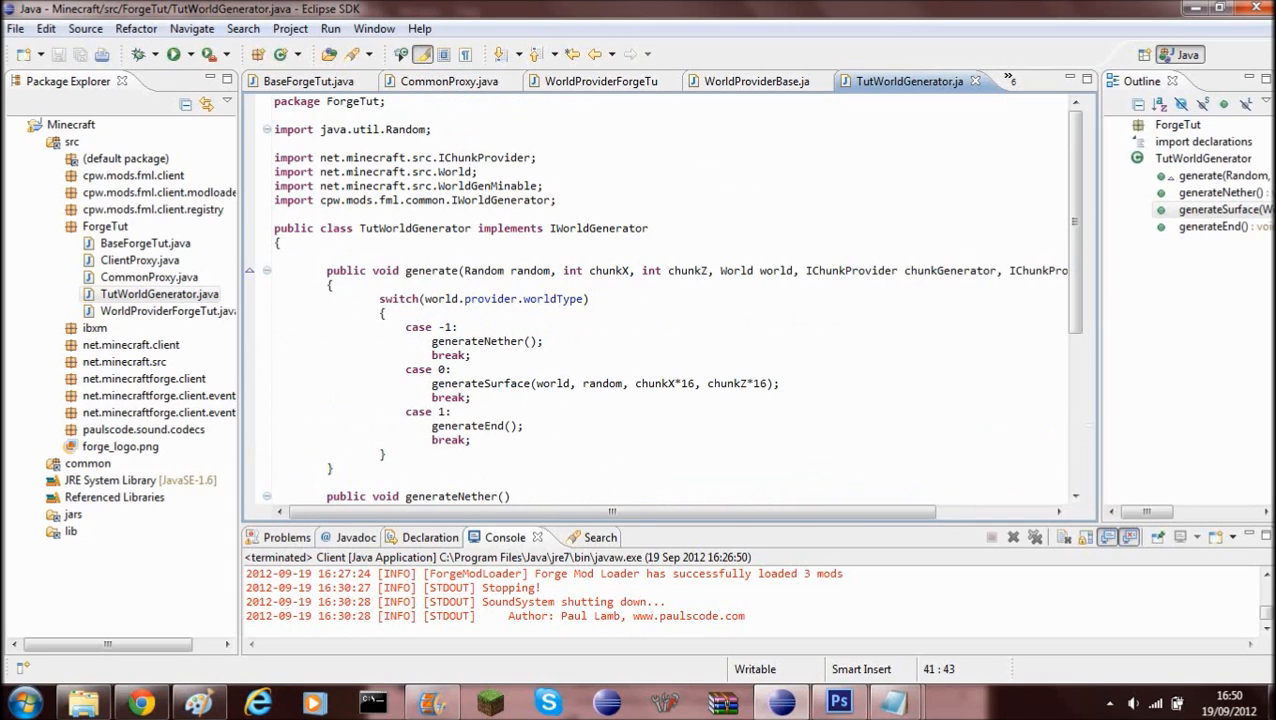
Step: Set the clump size to 20 and the loop condition to i < 100
scroll("down", 3)
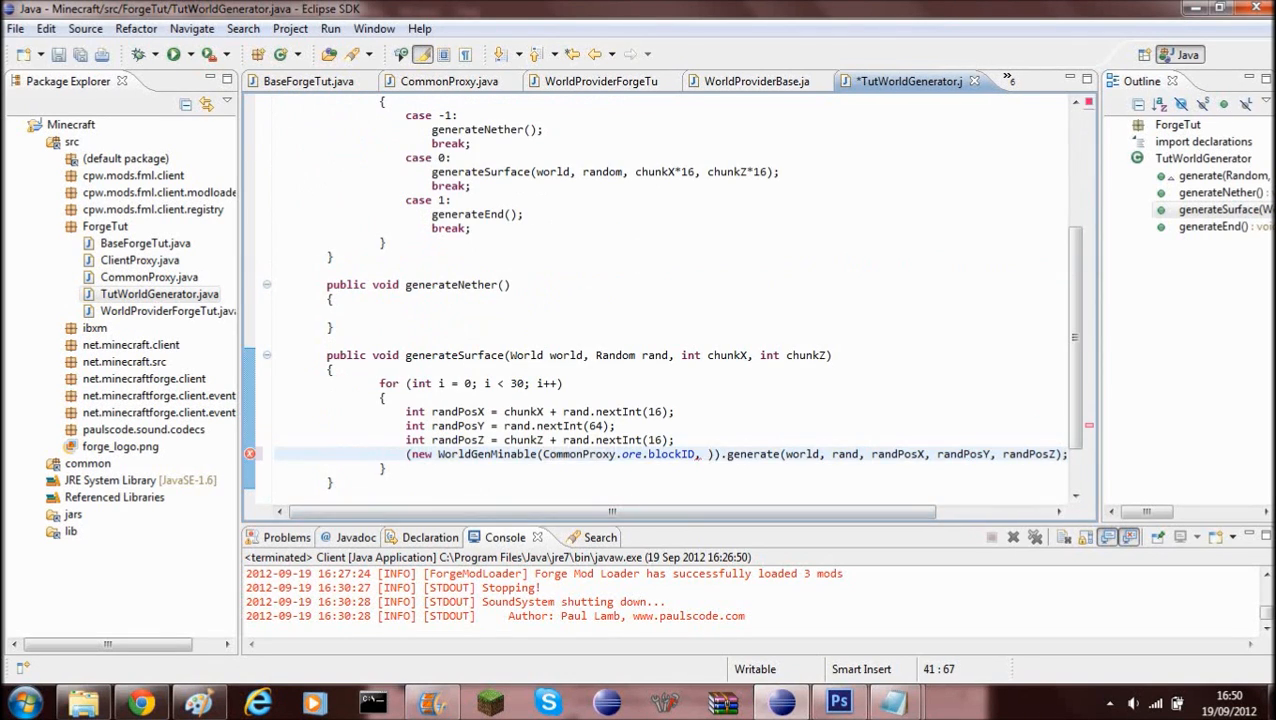
type("2")
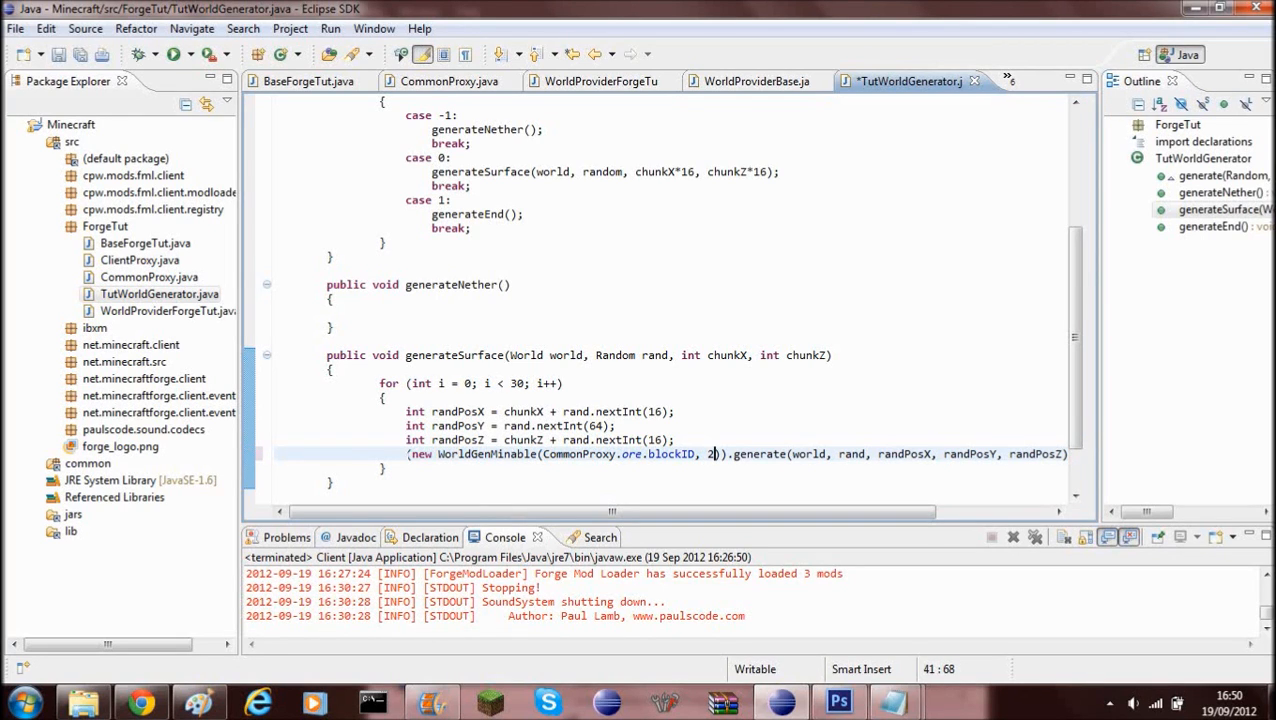
type("0")
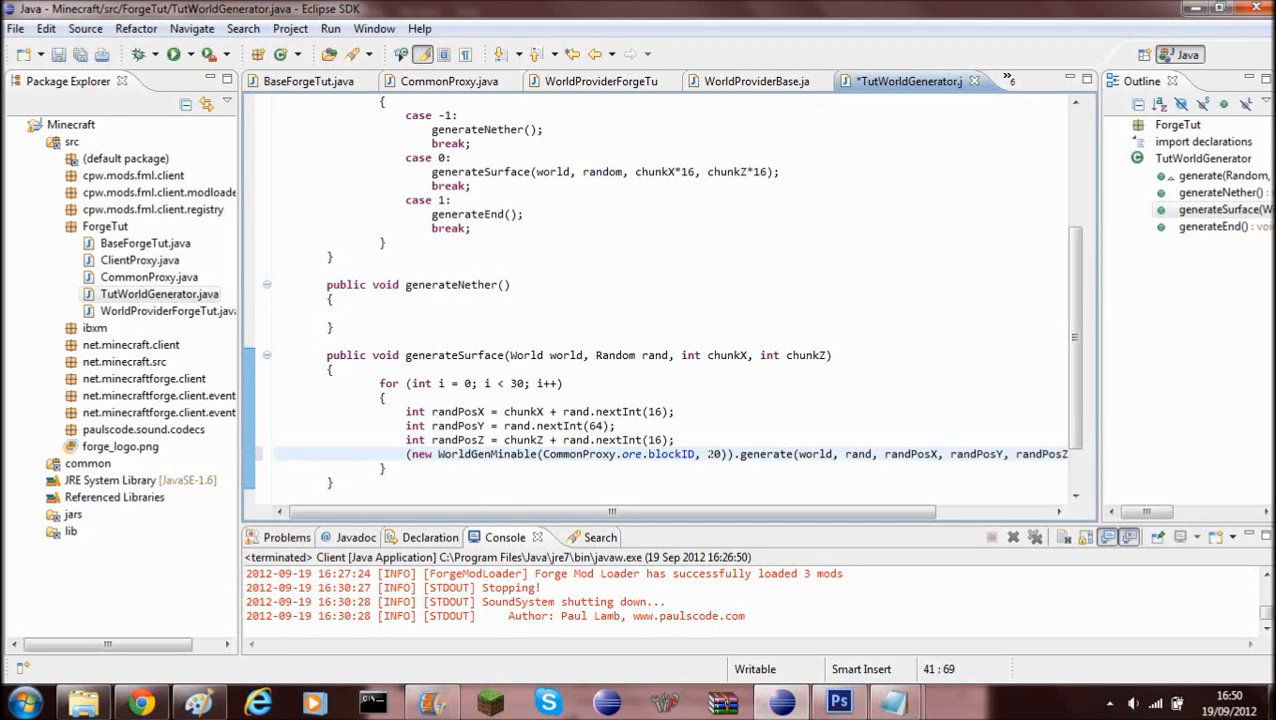
double_click(710, 454)
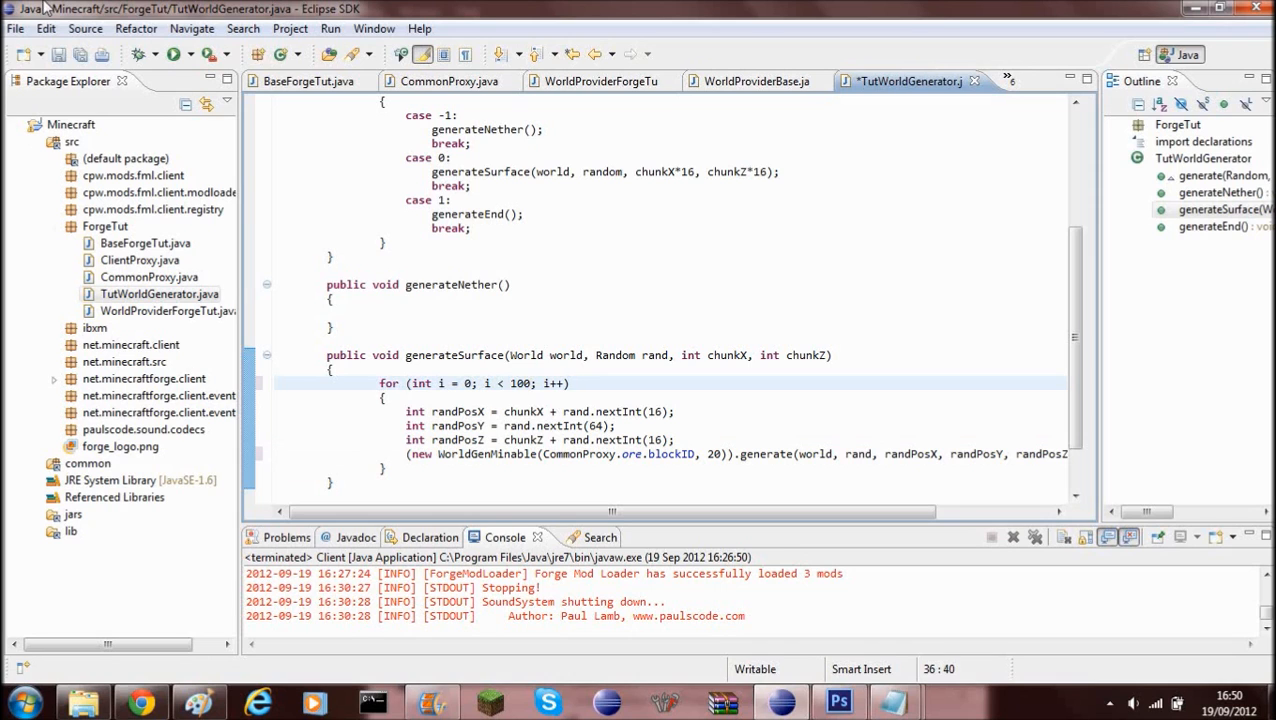
left_click(180, 54)
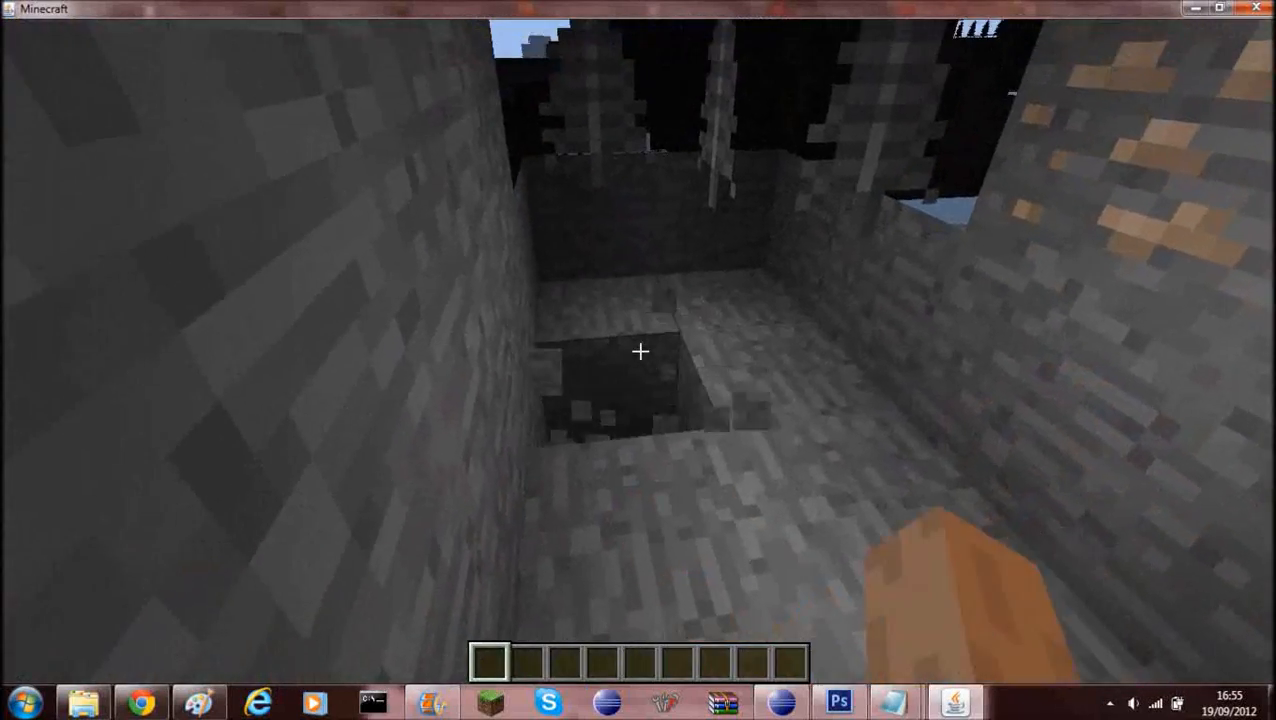
mouse_move(640, 352)
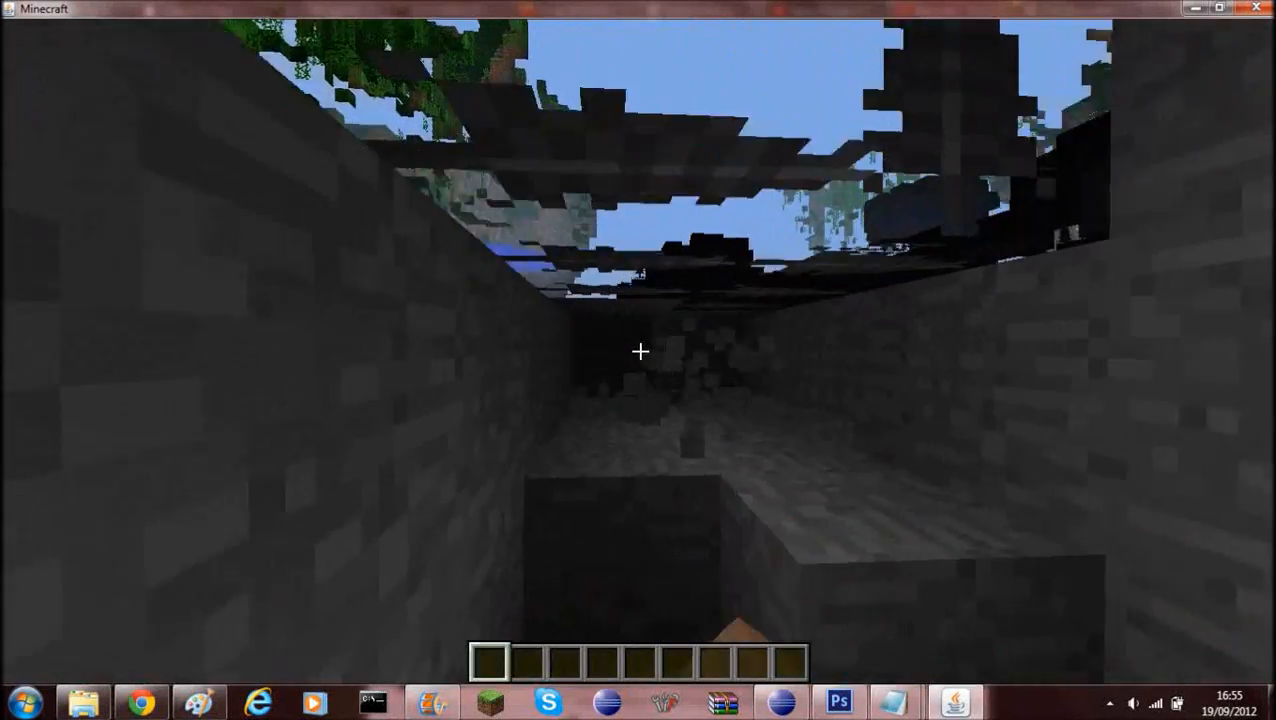
mouse_move(640, 352)
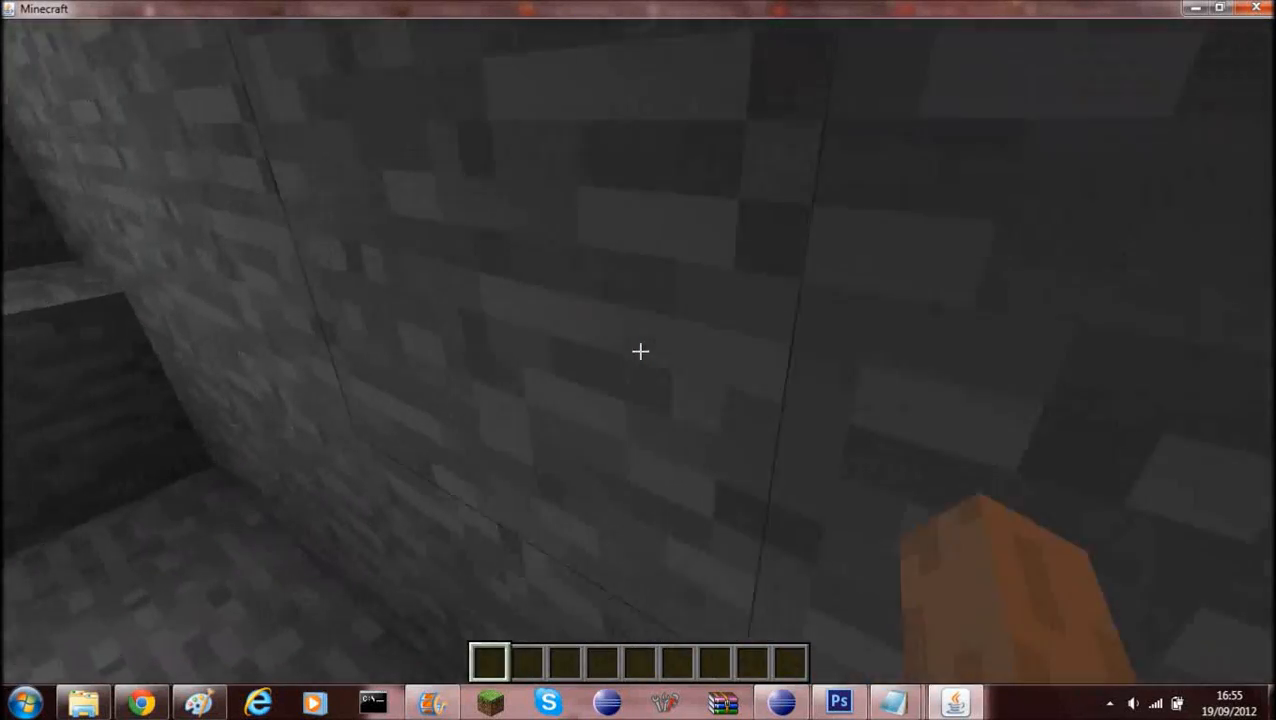
mouse_move(640, 352)
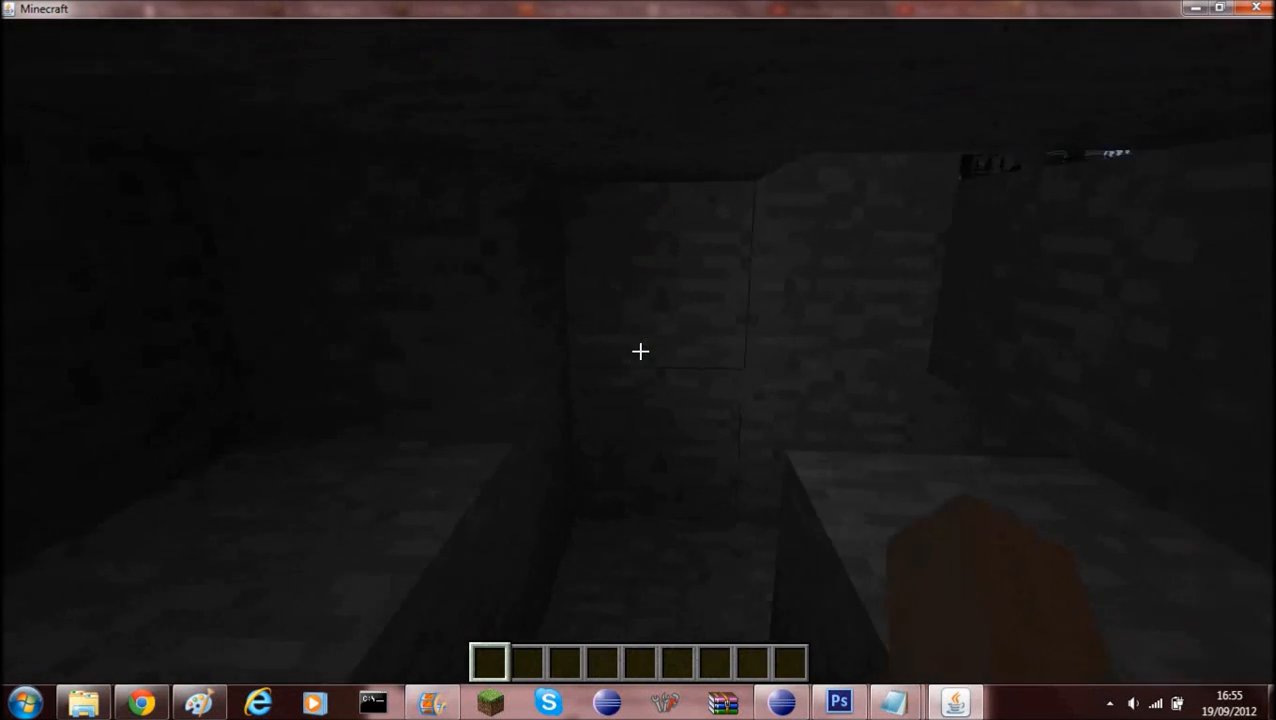
mouse_move(640, 352)
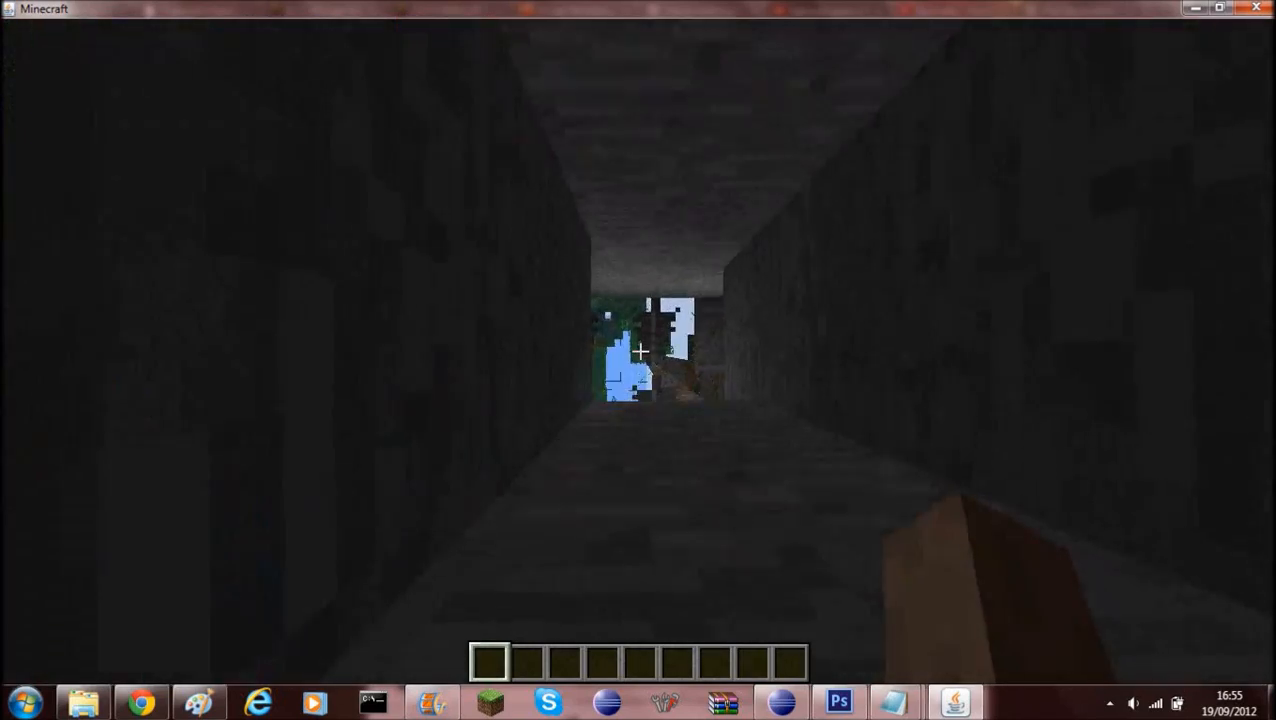
mouse_move(640, 350)
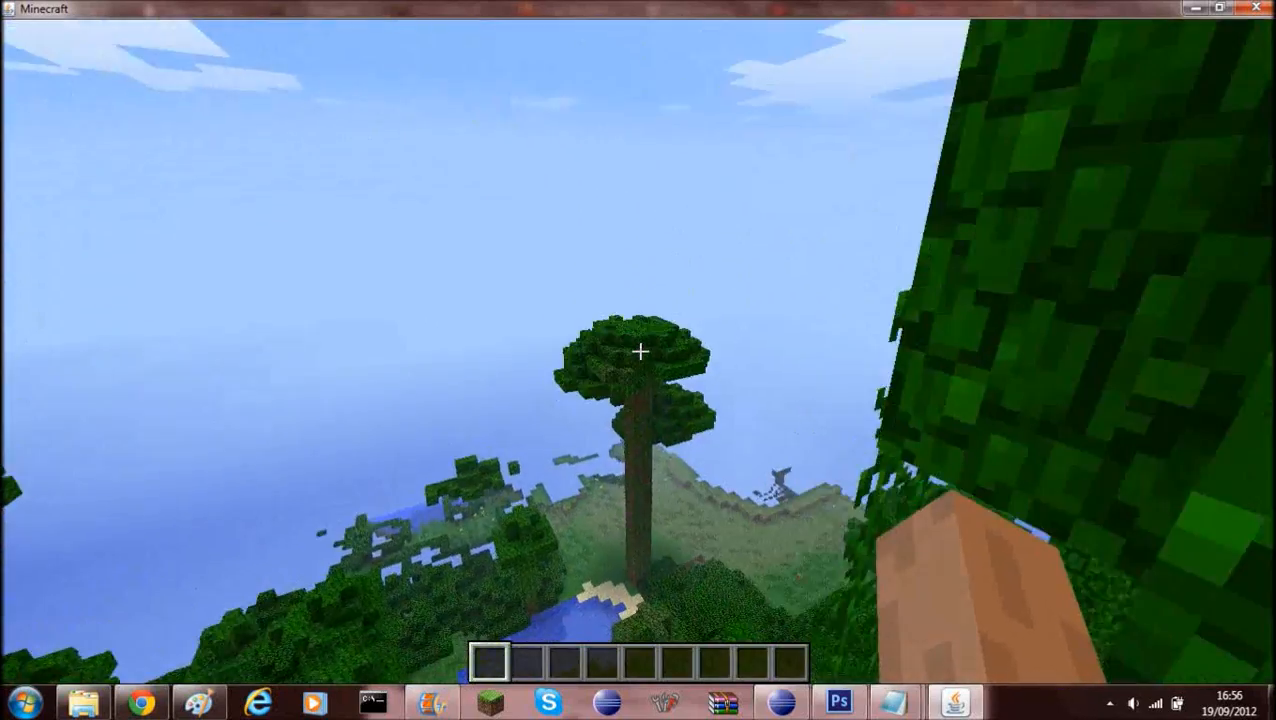
mouse_move(640, 360)
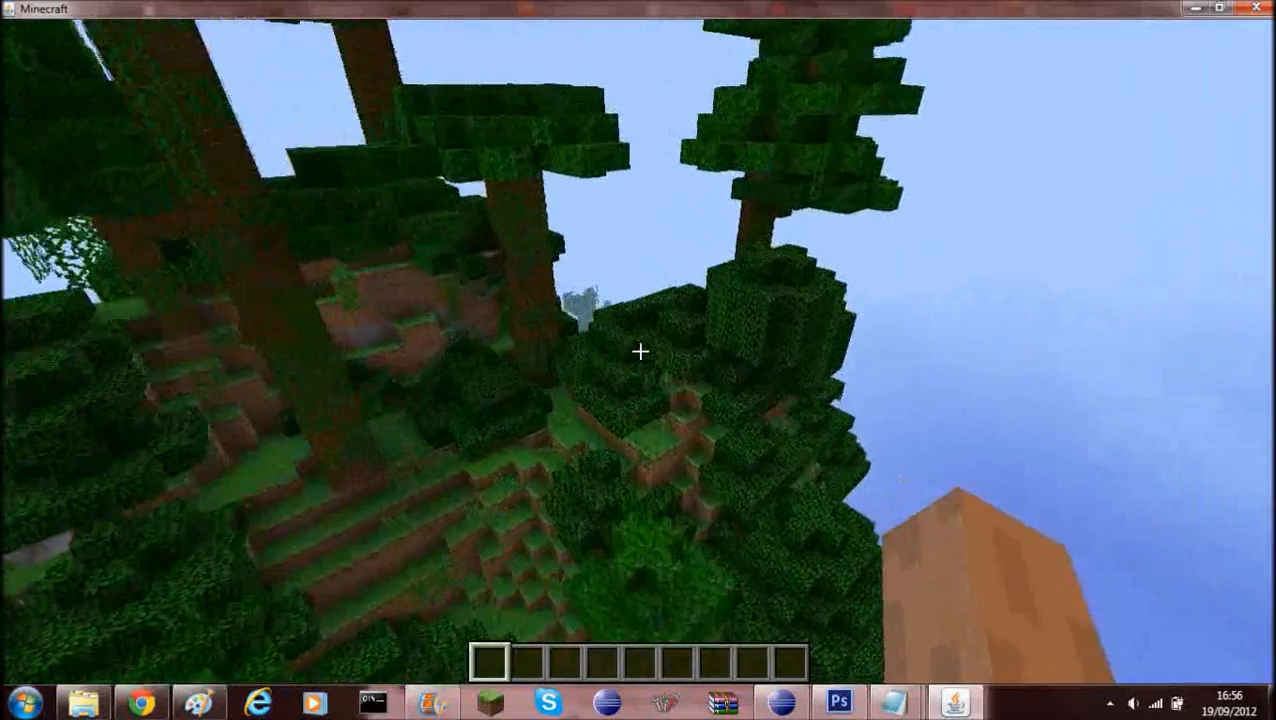
mouse_move(640, 352)
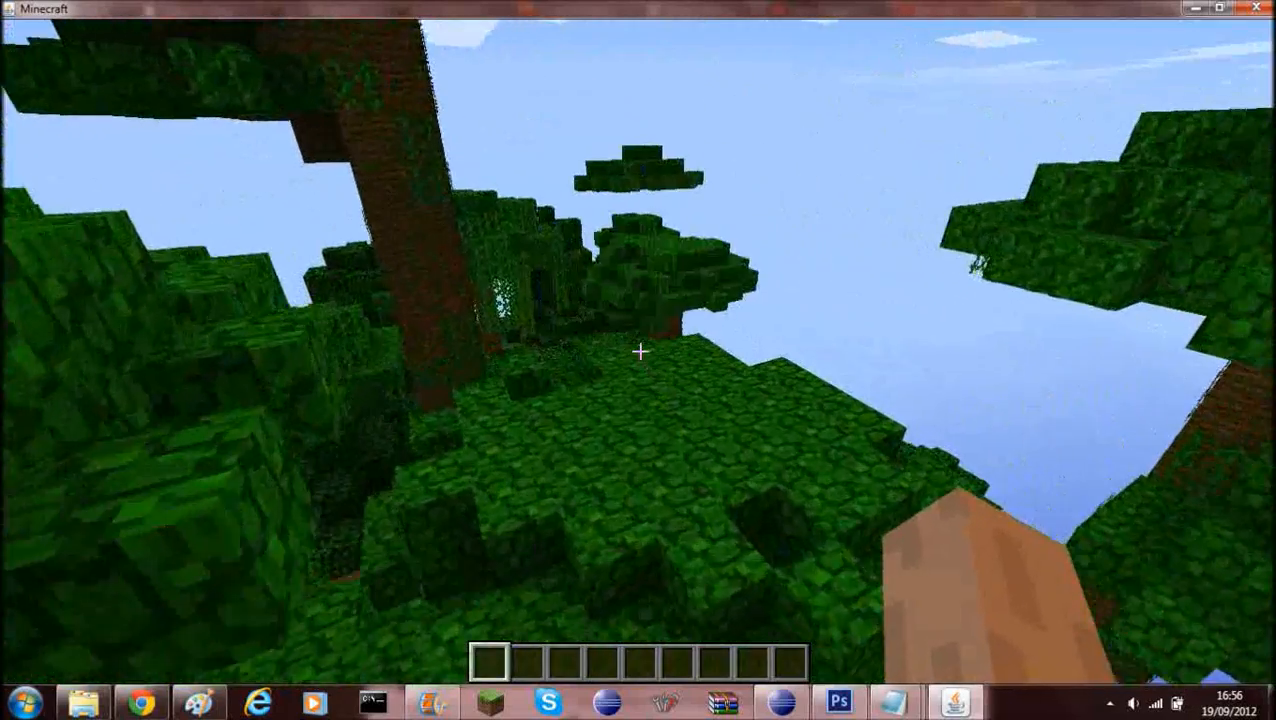